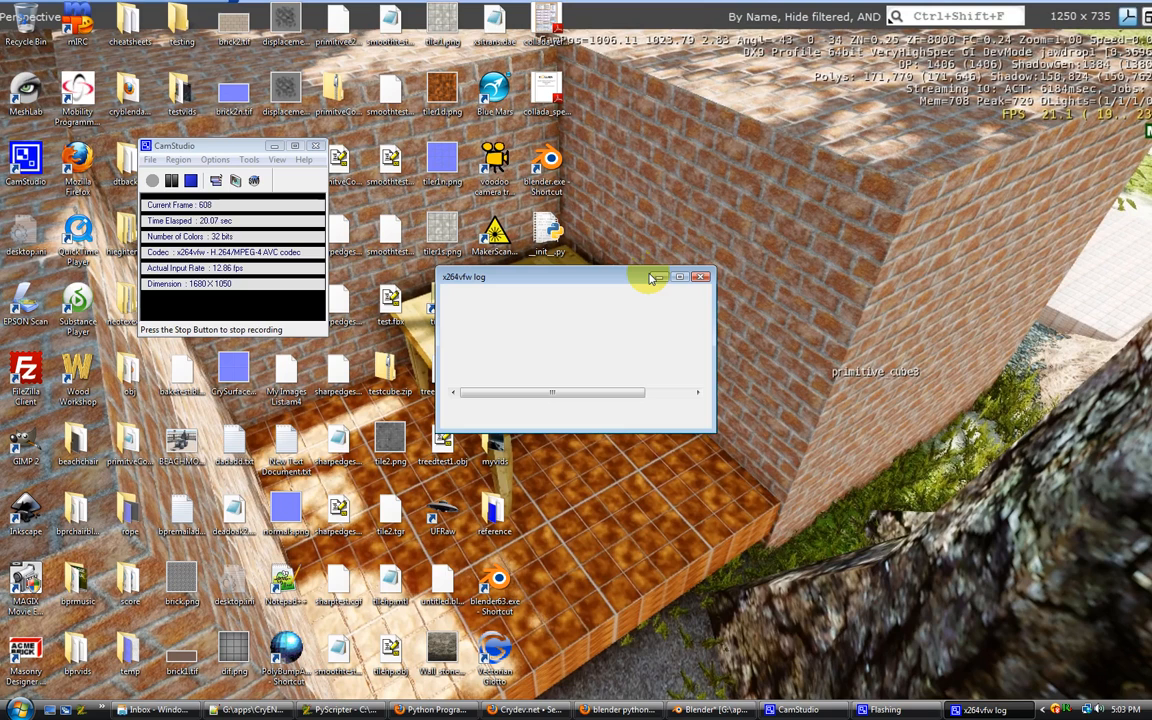
mouse_move(656, 224)
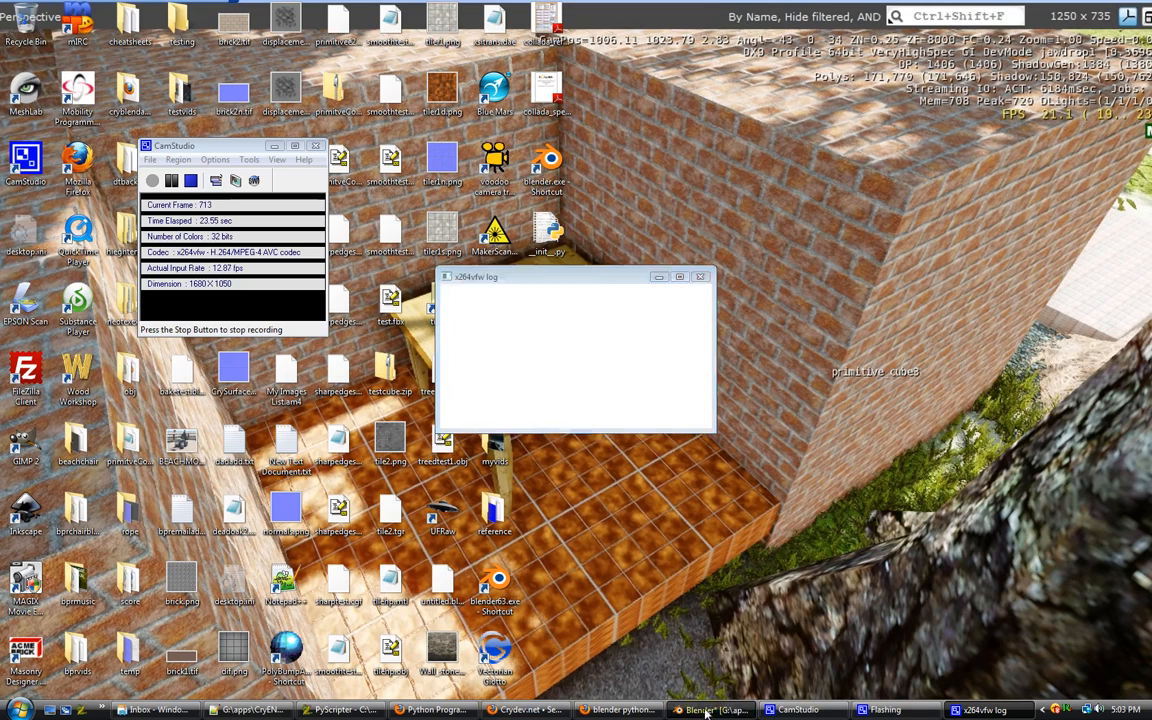
Scrub the timeline through the cube's keyframes, return to frame 1 and select the Cube.
left_click(710, 708)
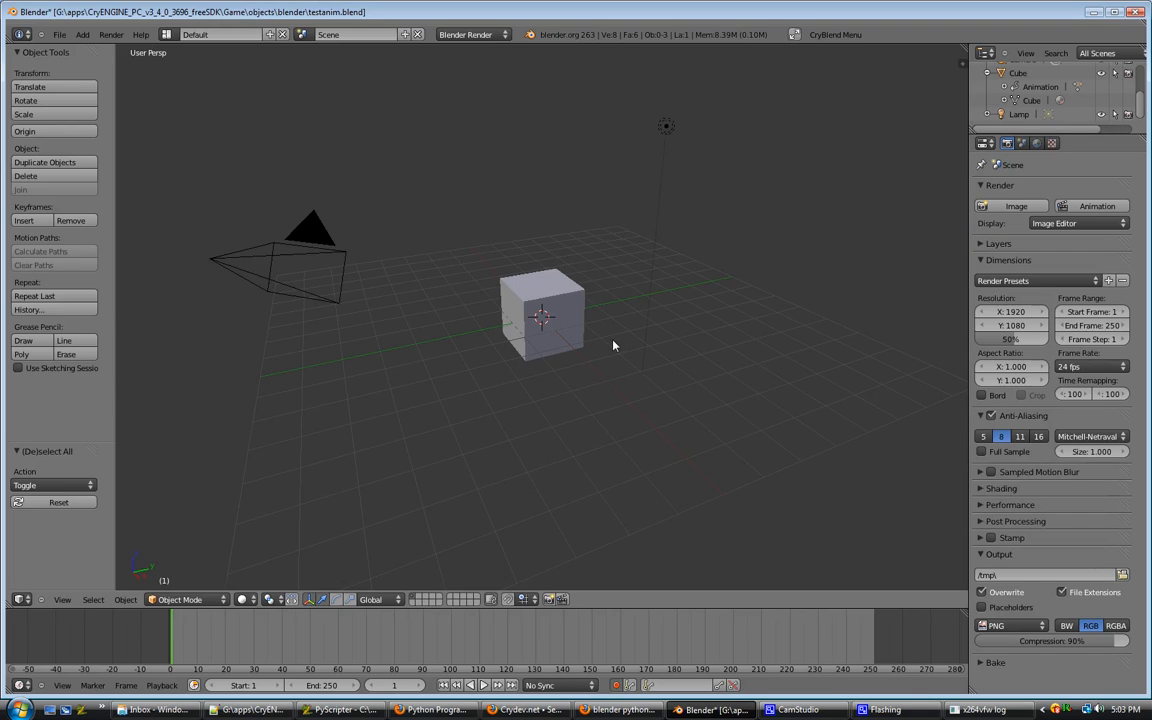
left_click(210, 650)
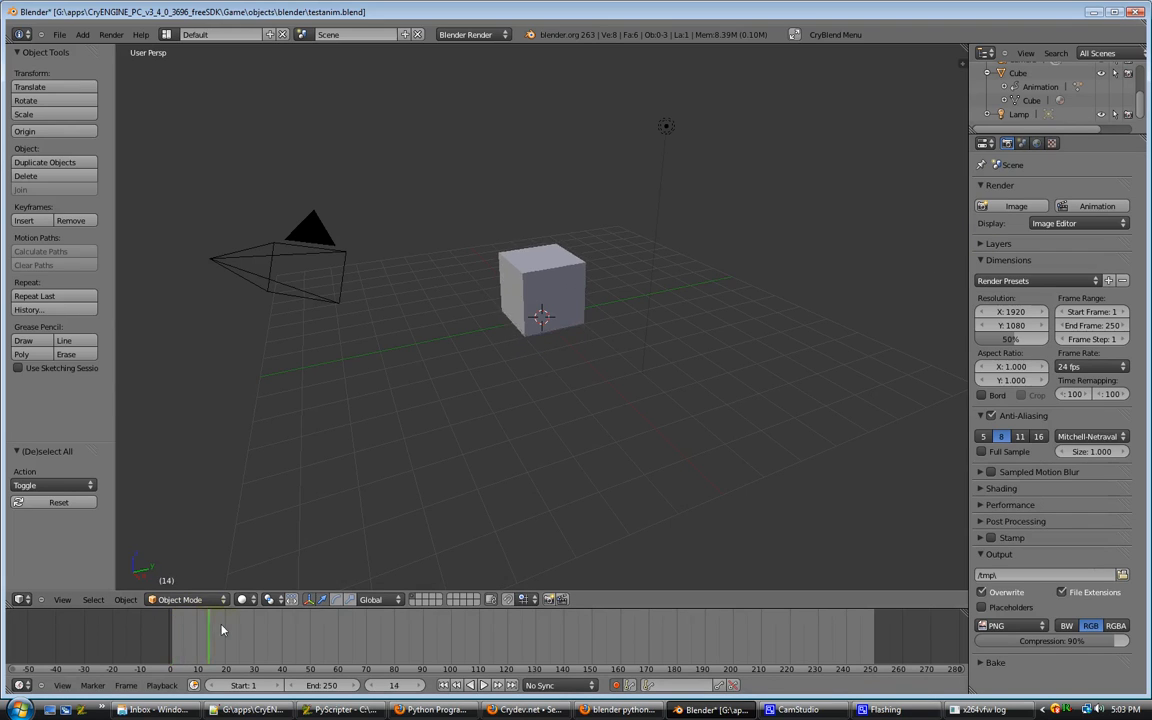
left_click(262, 640)
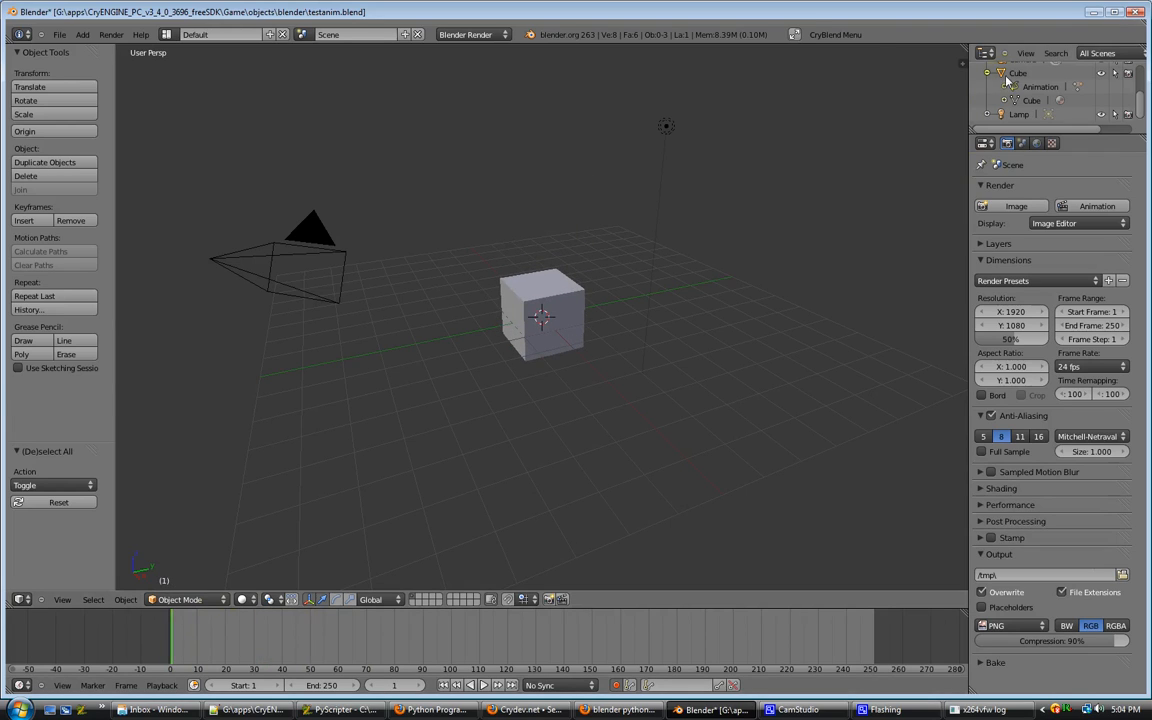
left_click(544, 314)
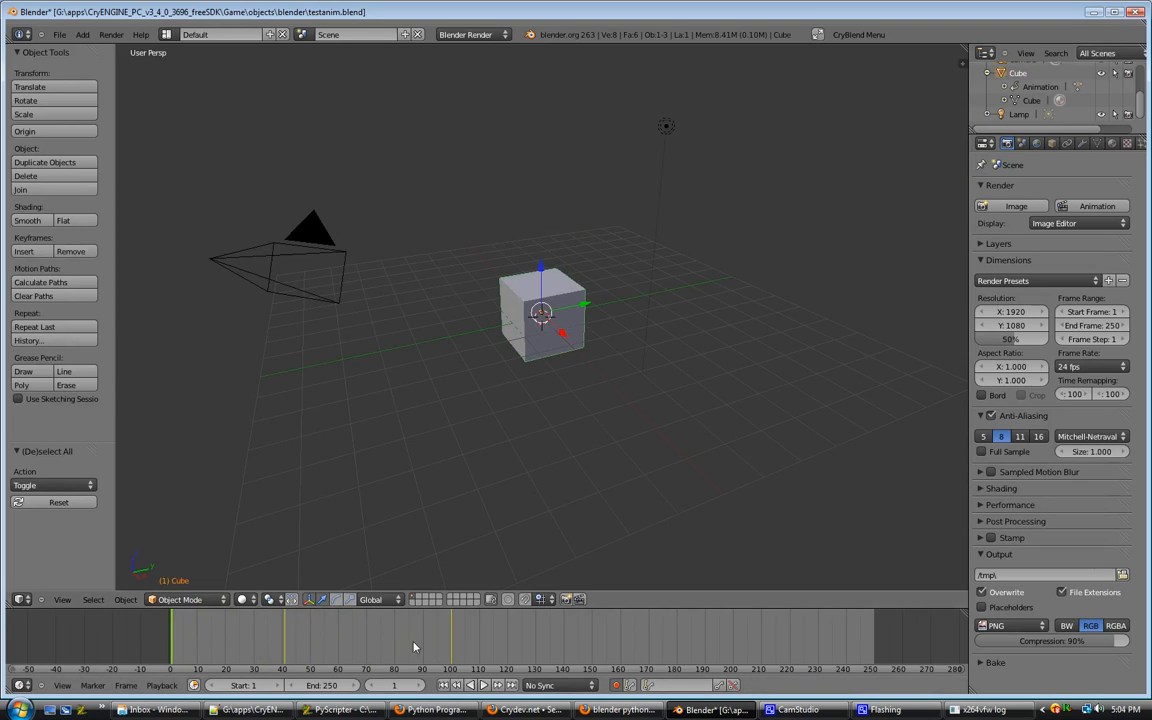
left_click(252, 624)
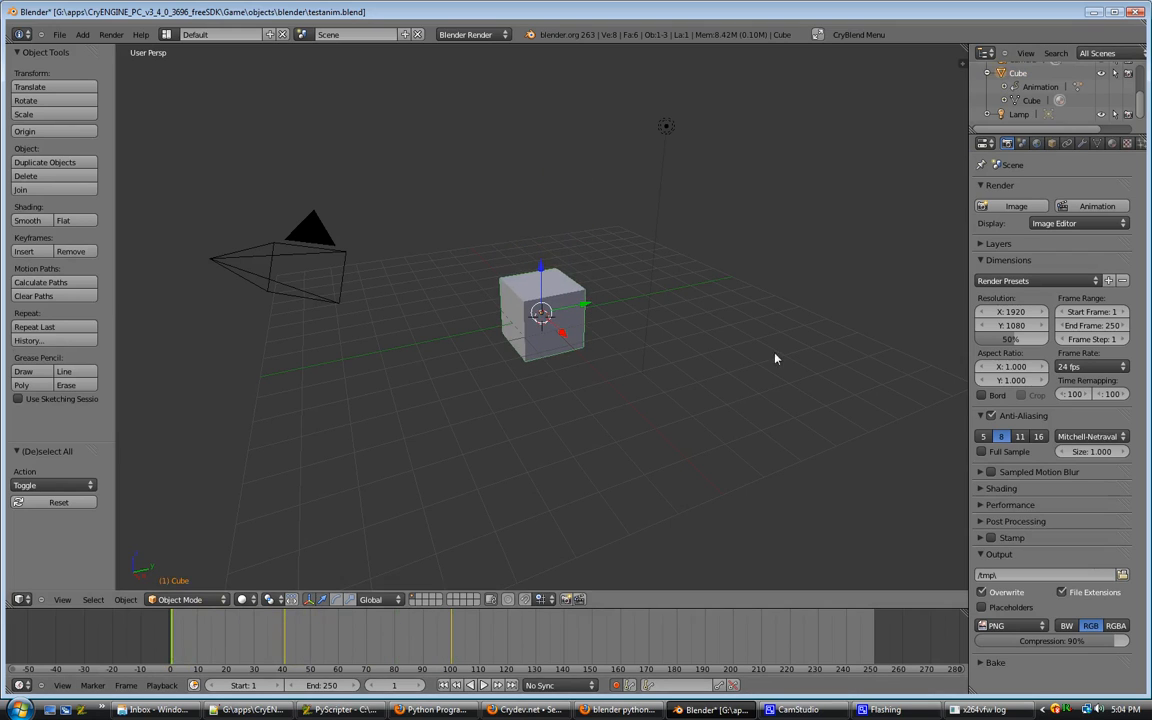
Export the scene to testanim.dae via CryBlend Menu > Export to Game.
left_click(858, 34)
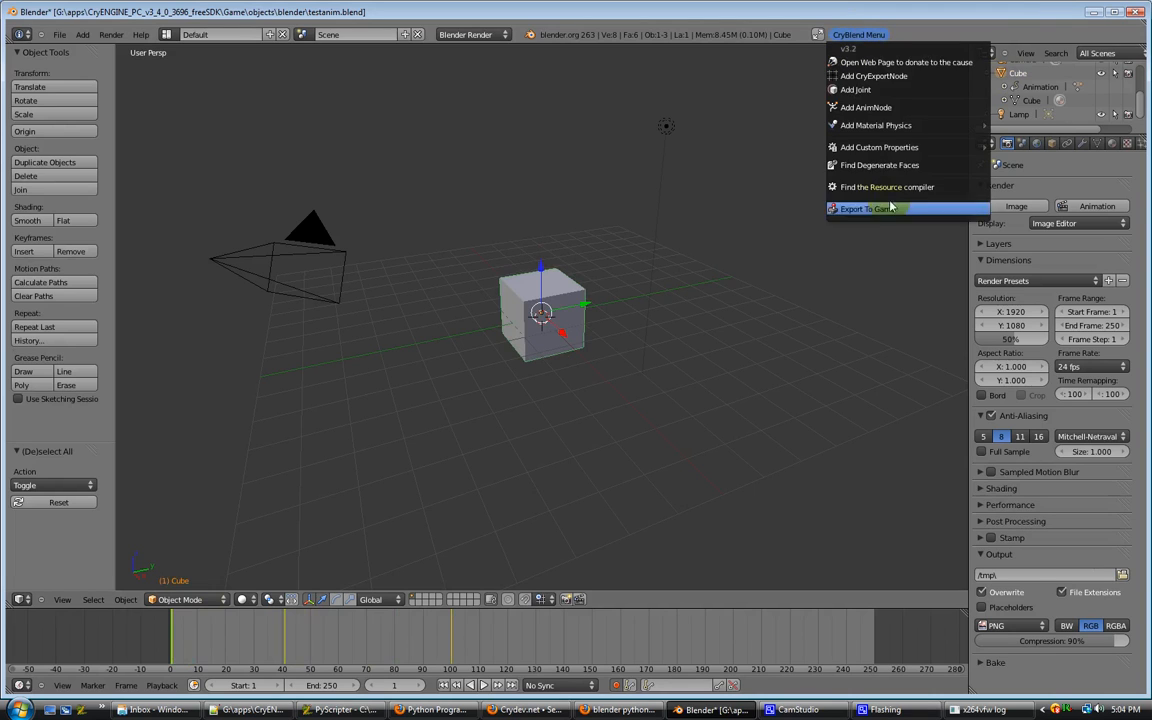
left_click(866, 208)
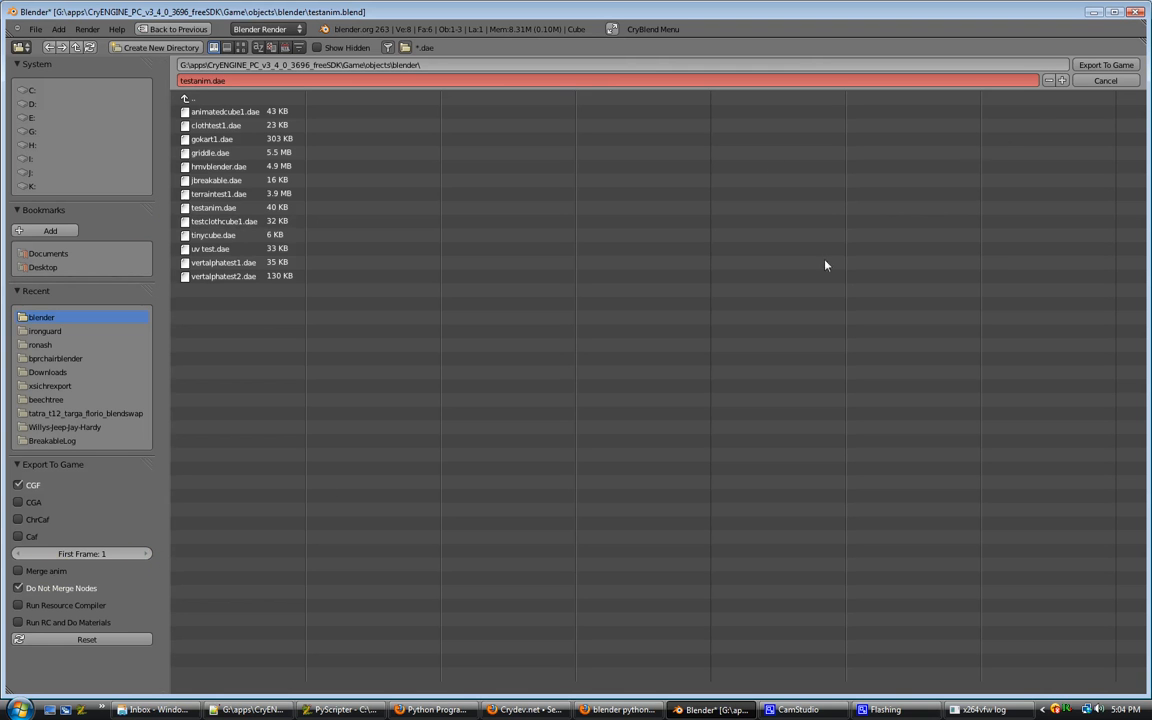
left_click(1104, 64)
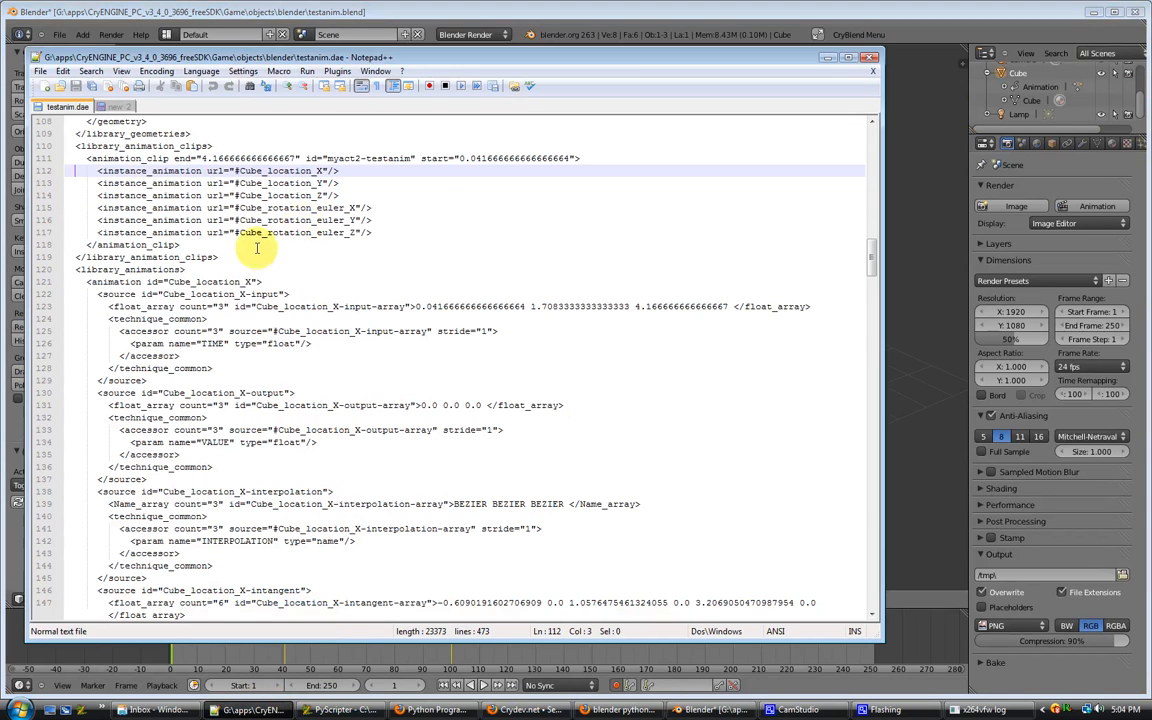
left_click(340, 158)
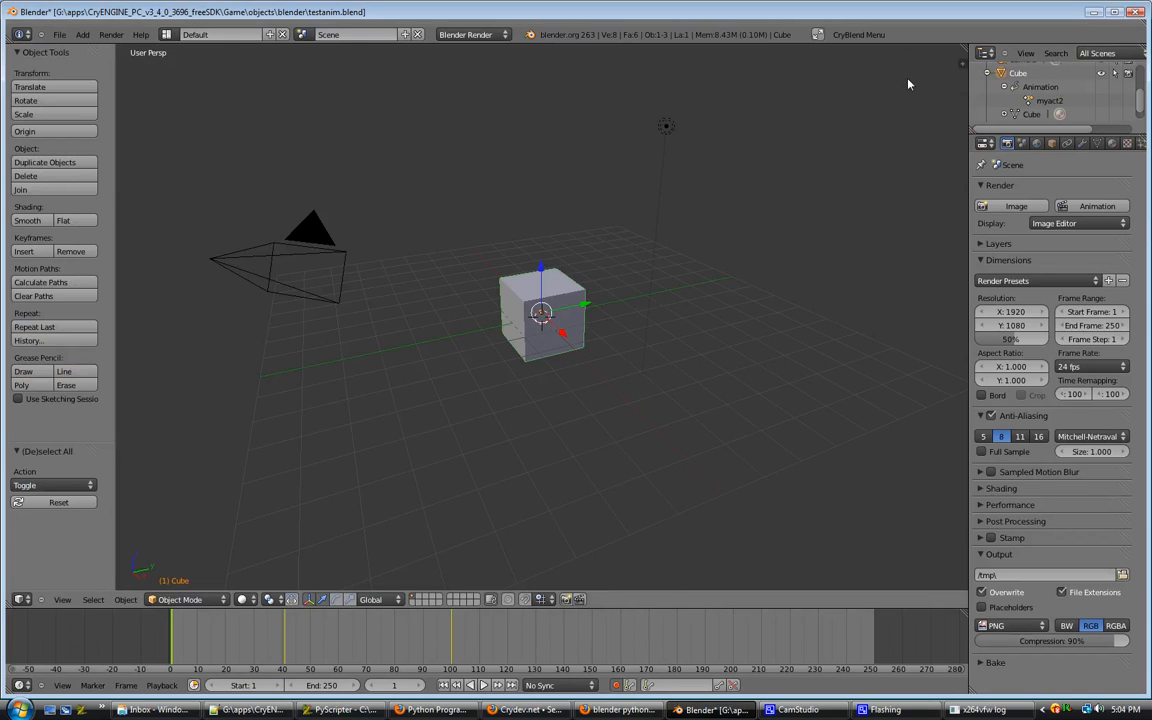
mouse_move(892, 80)
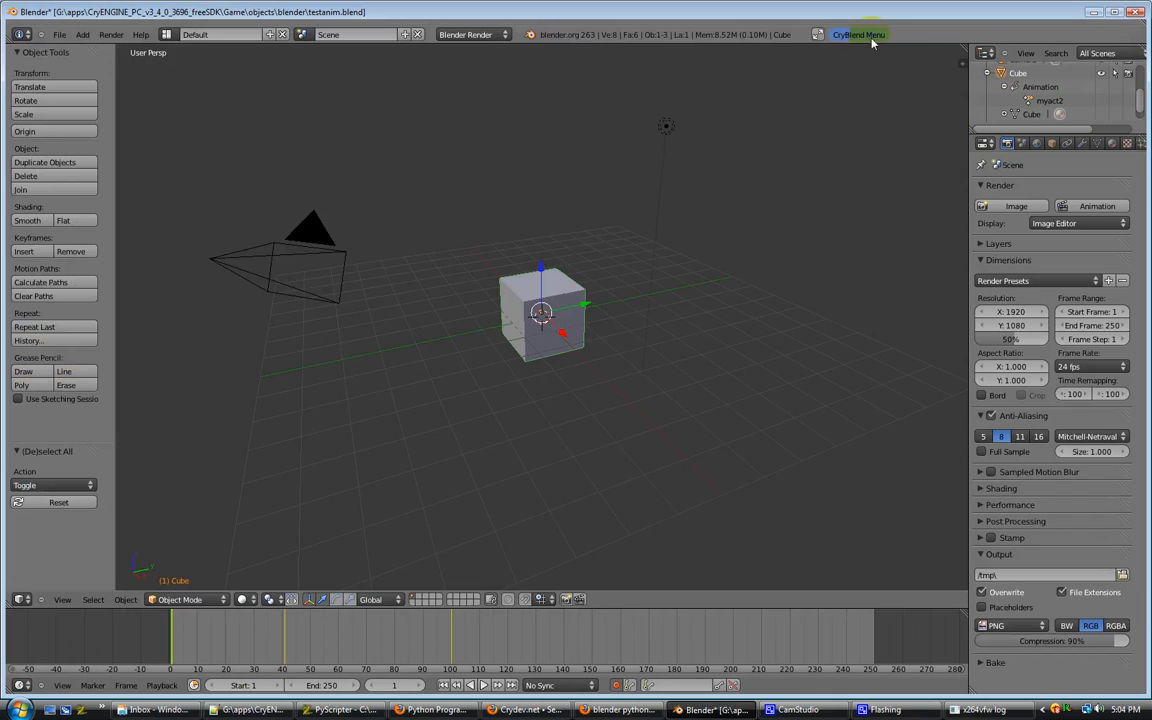
Add a CryBlend AnimNode named 'cube up' starting at frame 1 and confirm it.
left_click(856, 36)
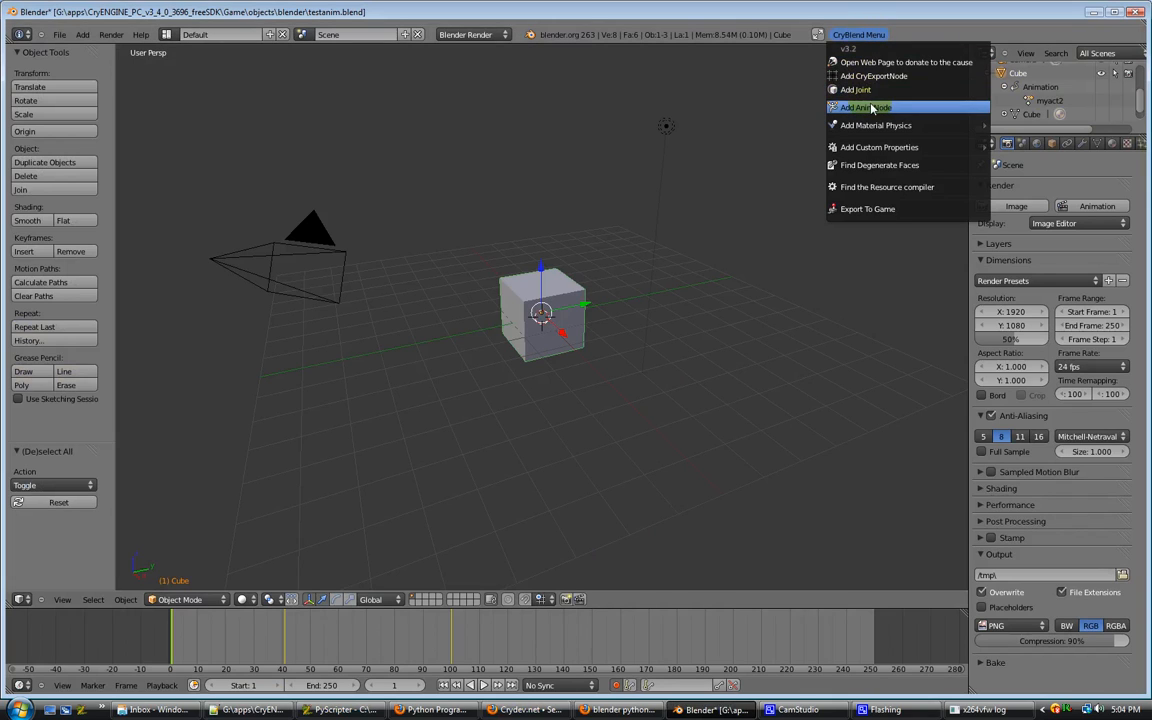
mouse_move(864, 108)
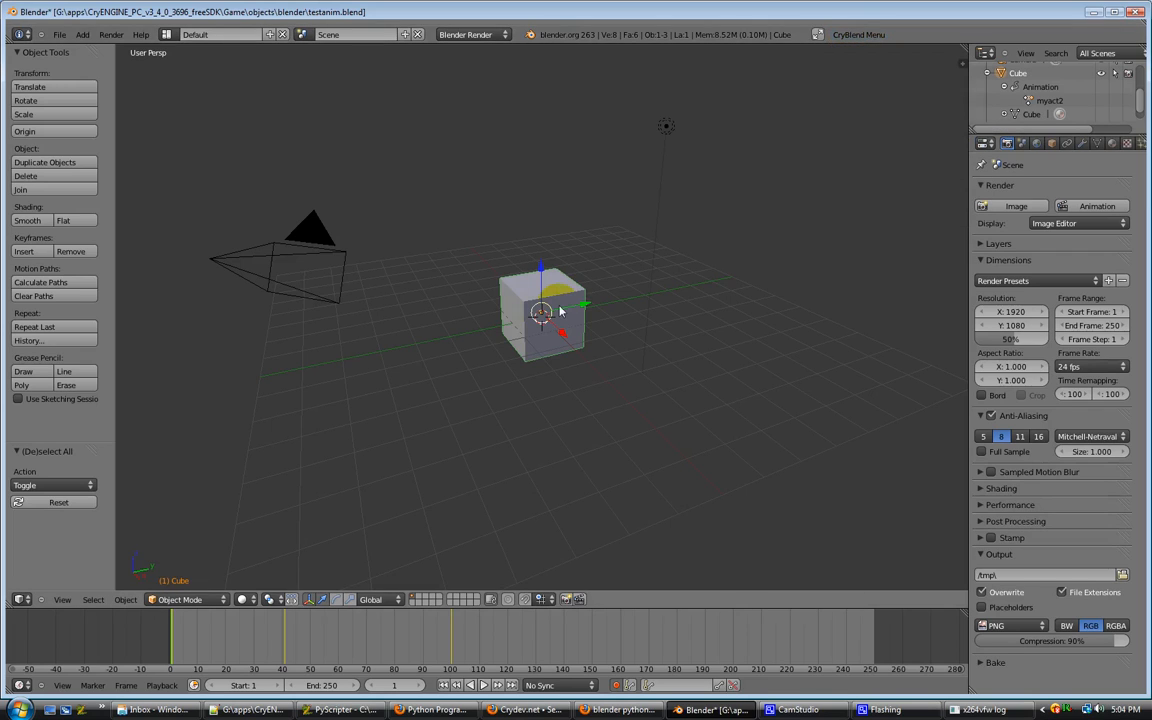
left_click(858, 34)
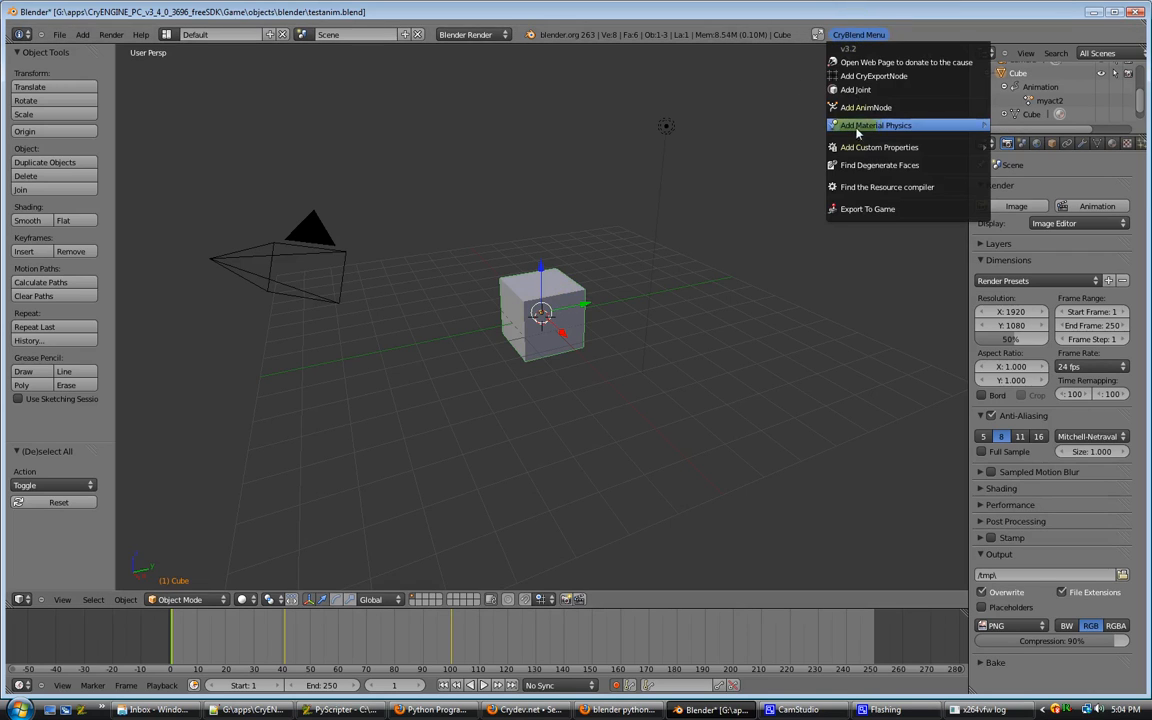
mouse_move(862, 108)
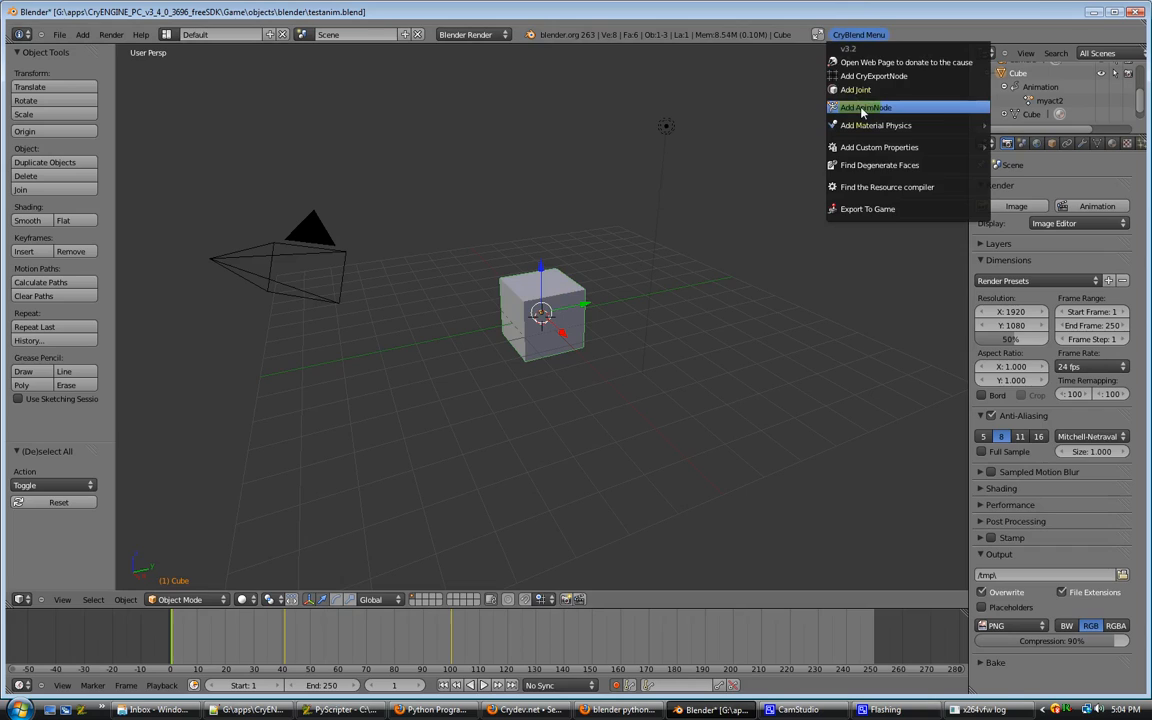
mouse_move(864, 108)
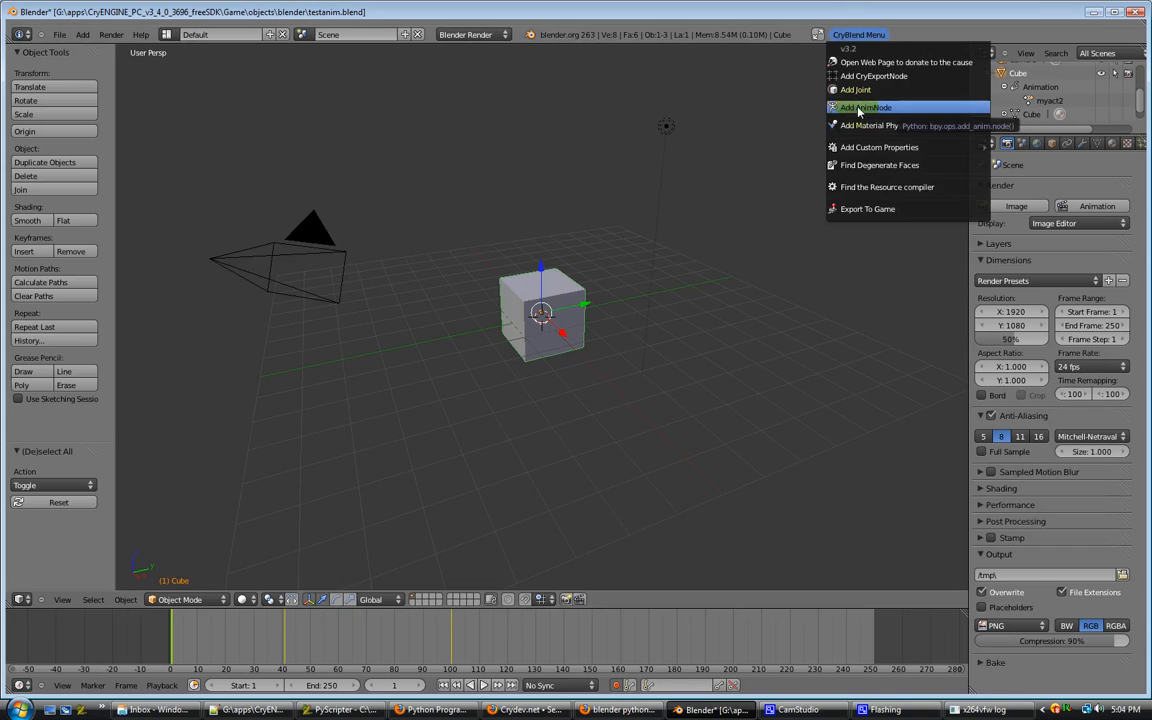
left_click(864, 108)
type("41")
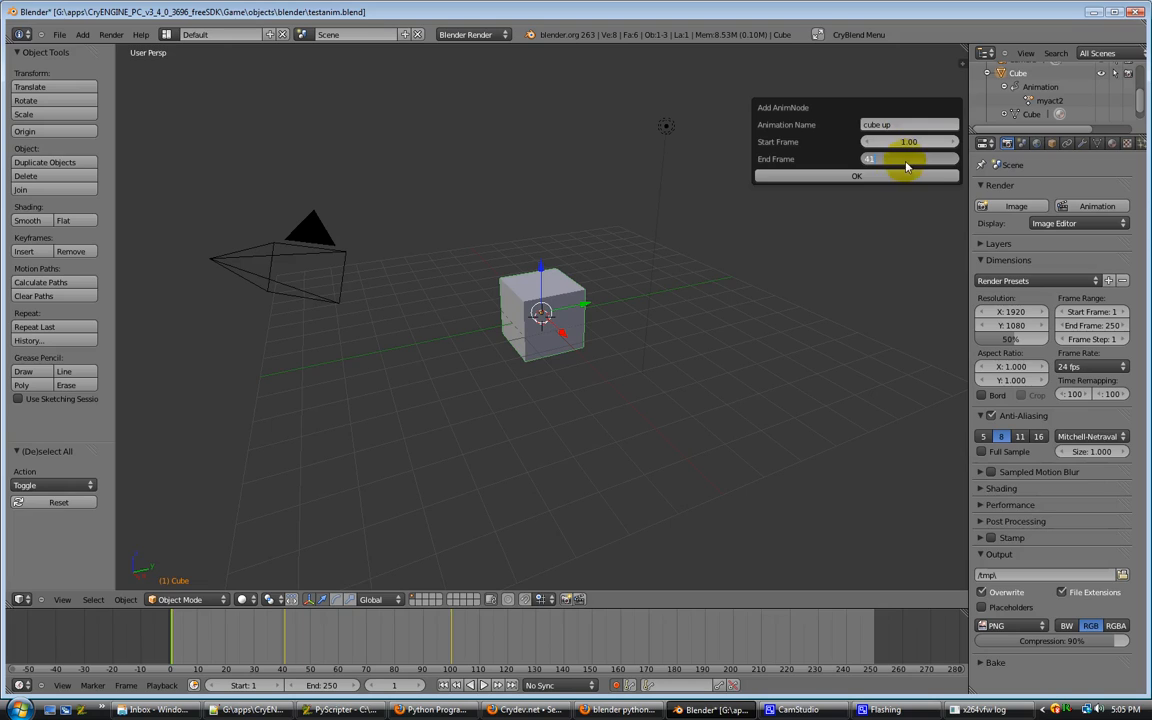
left_click(856, 176)
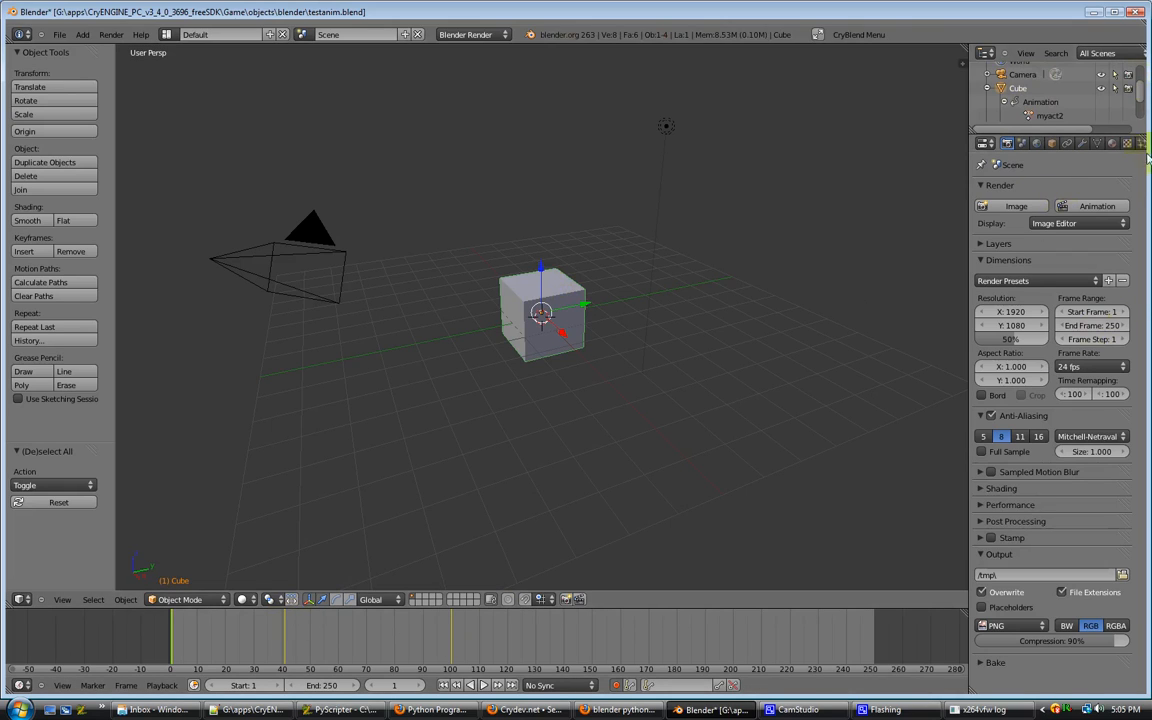
Add a second AnimNode named 'cube down' with Start Frame 42 and its end frame.
scroll("down", 3)
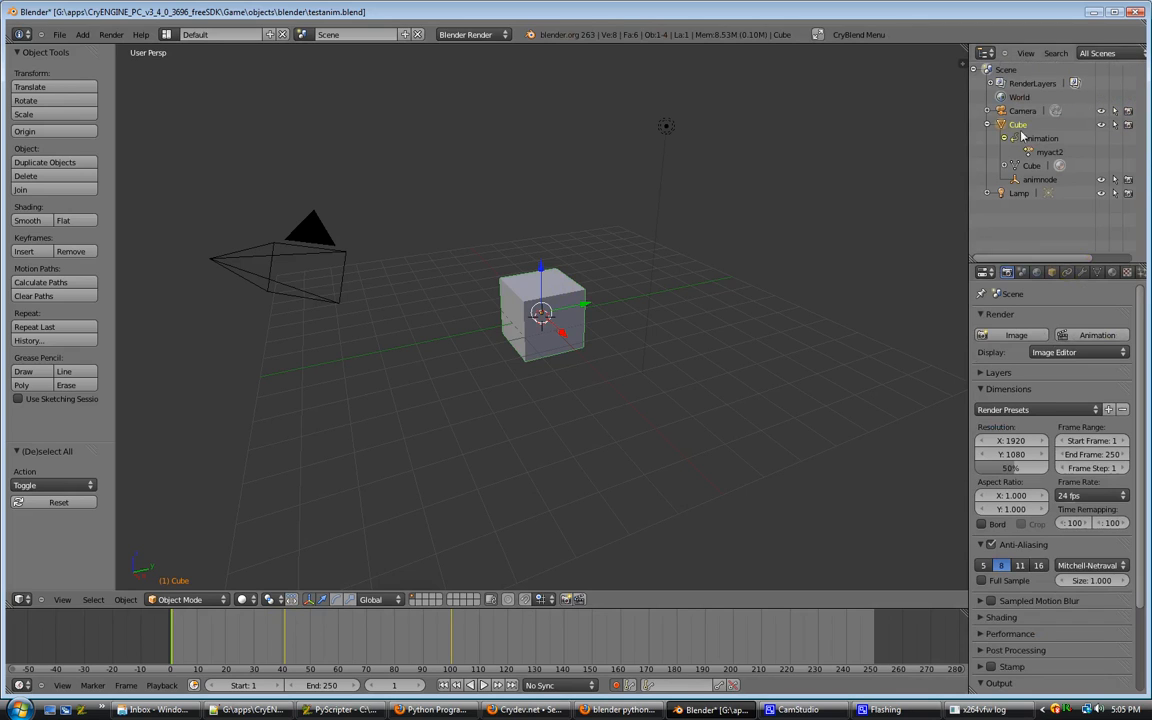
left_click(856, 34)
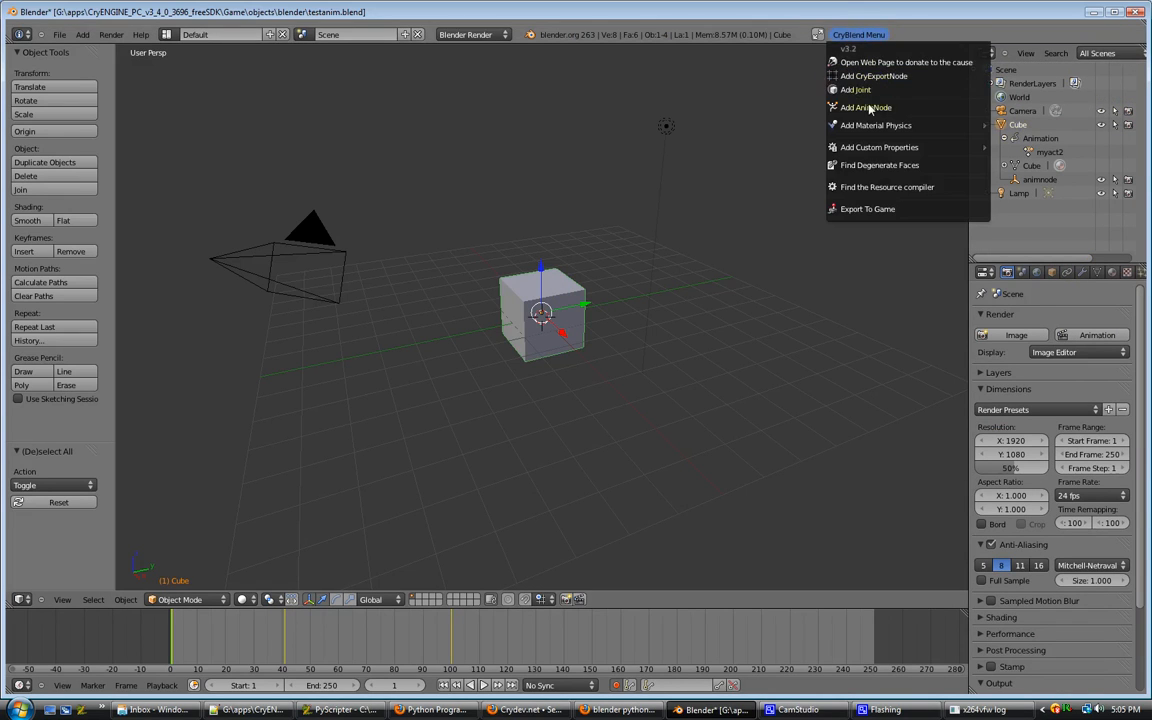
left_click(864, 108)
type("cube down")
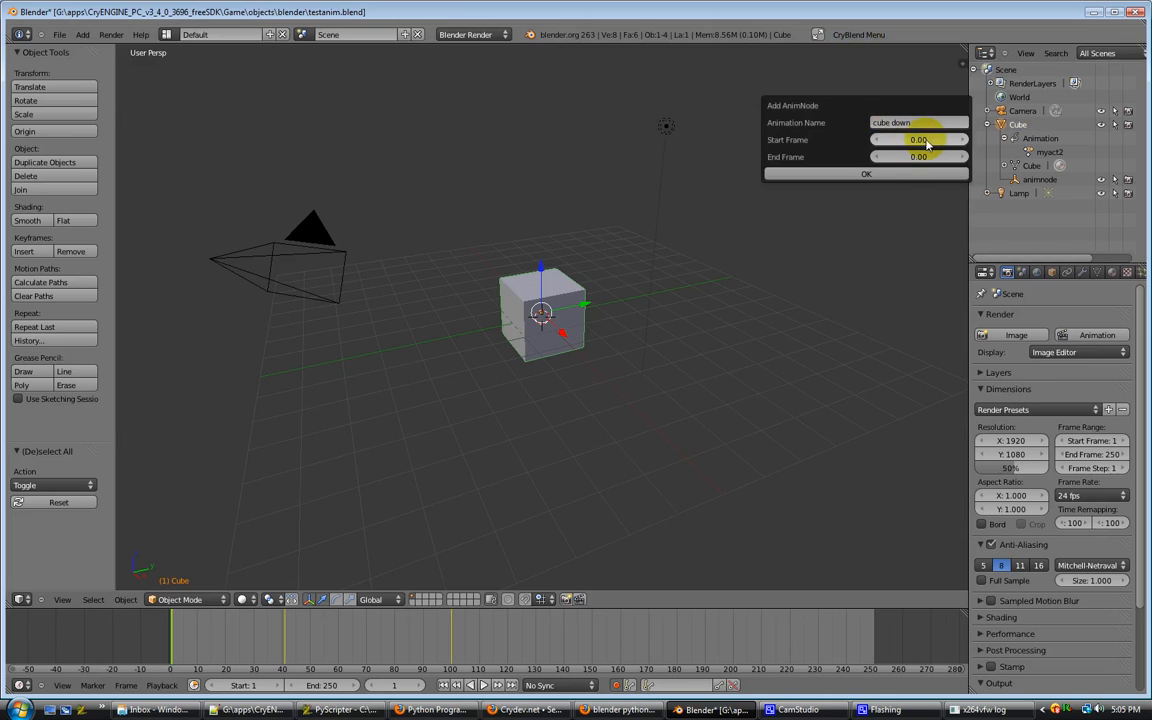
left_click(918, 140)
type("100")
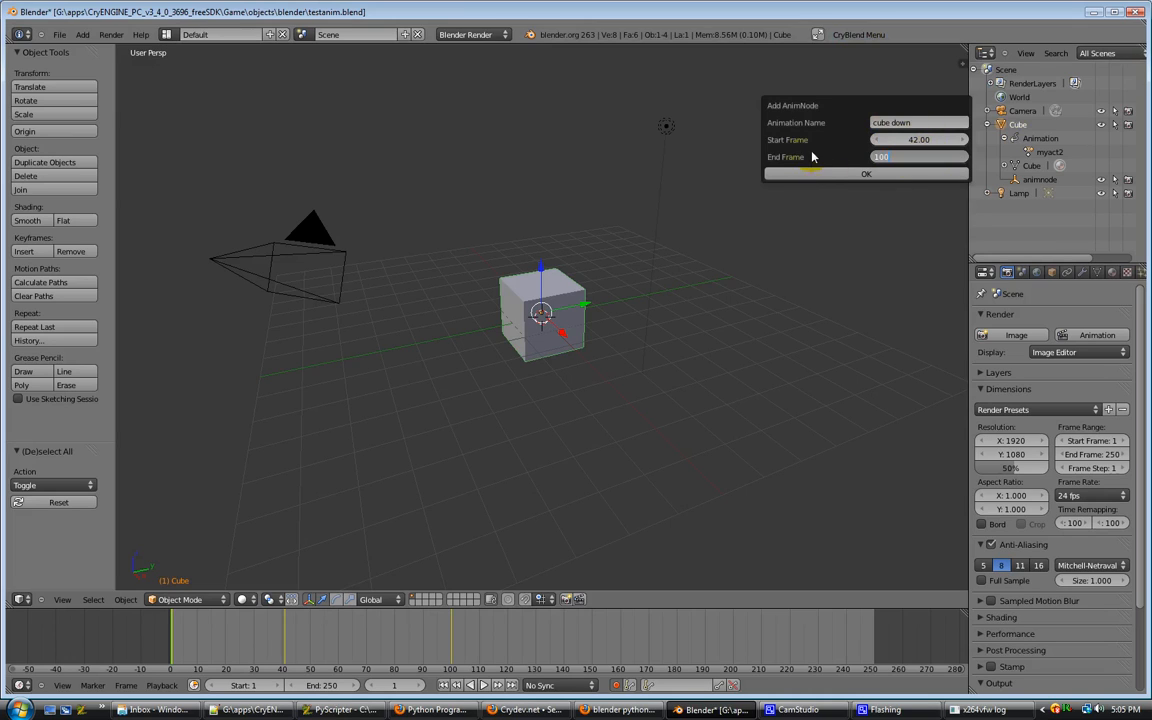
left_click(864, 172)
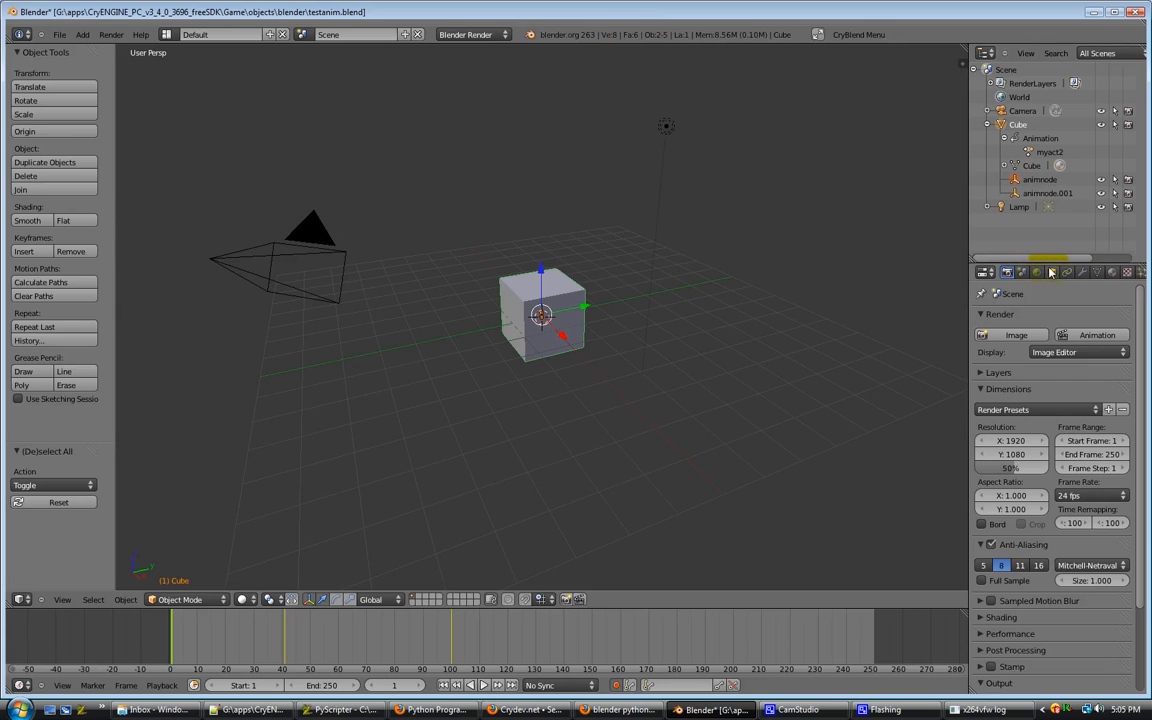
Inspect the first animation node, then re-export the scene with both AnimNodes to the game.
left_click(1040, 180)
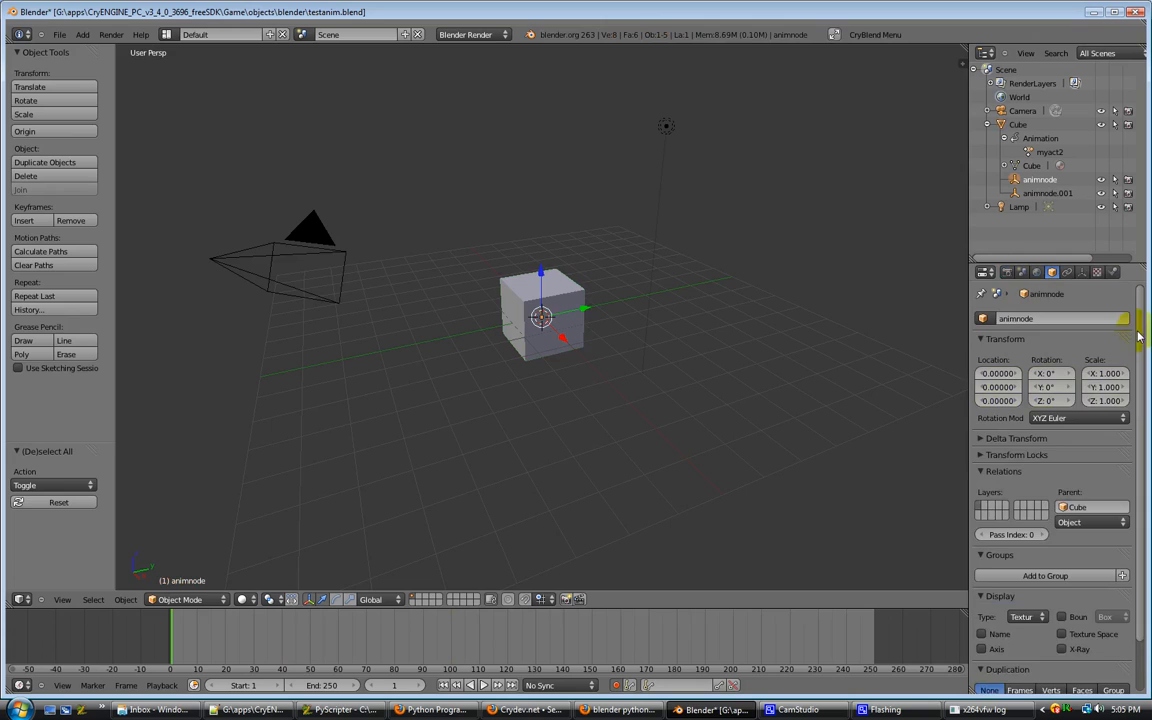
scroll("down", 3)
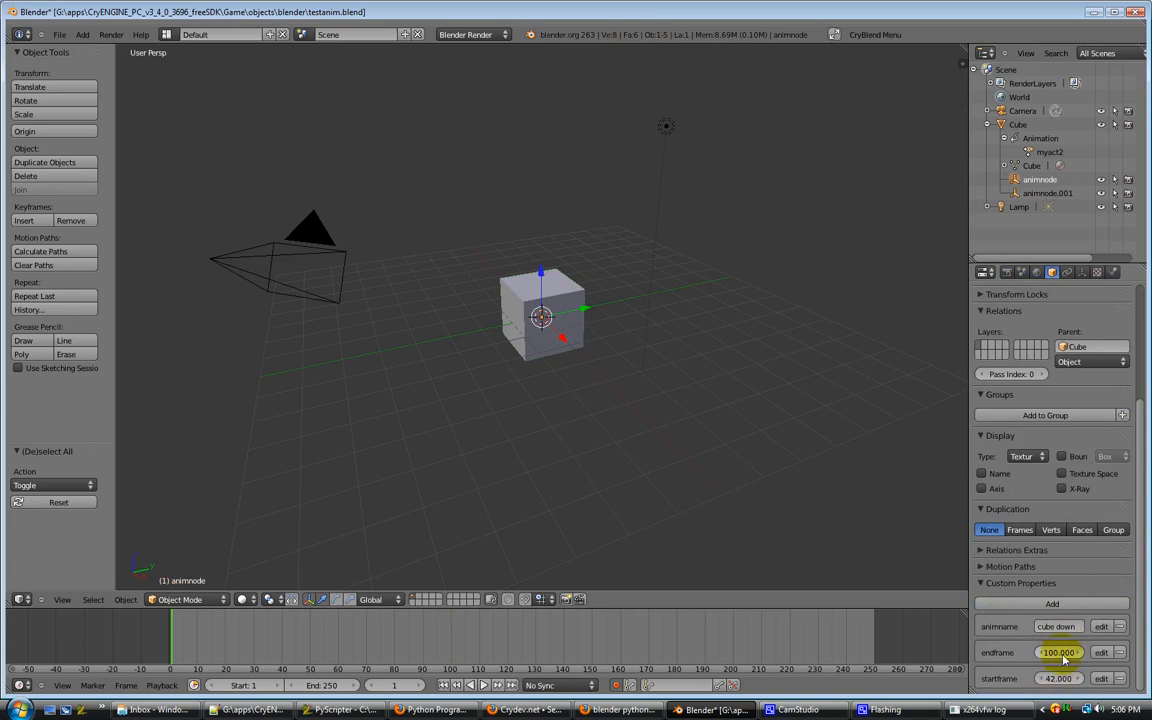
left_click(1020, 584)
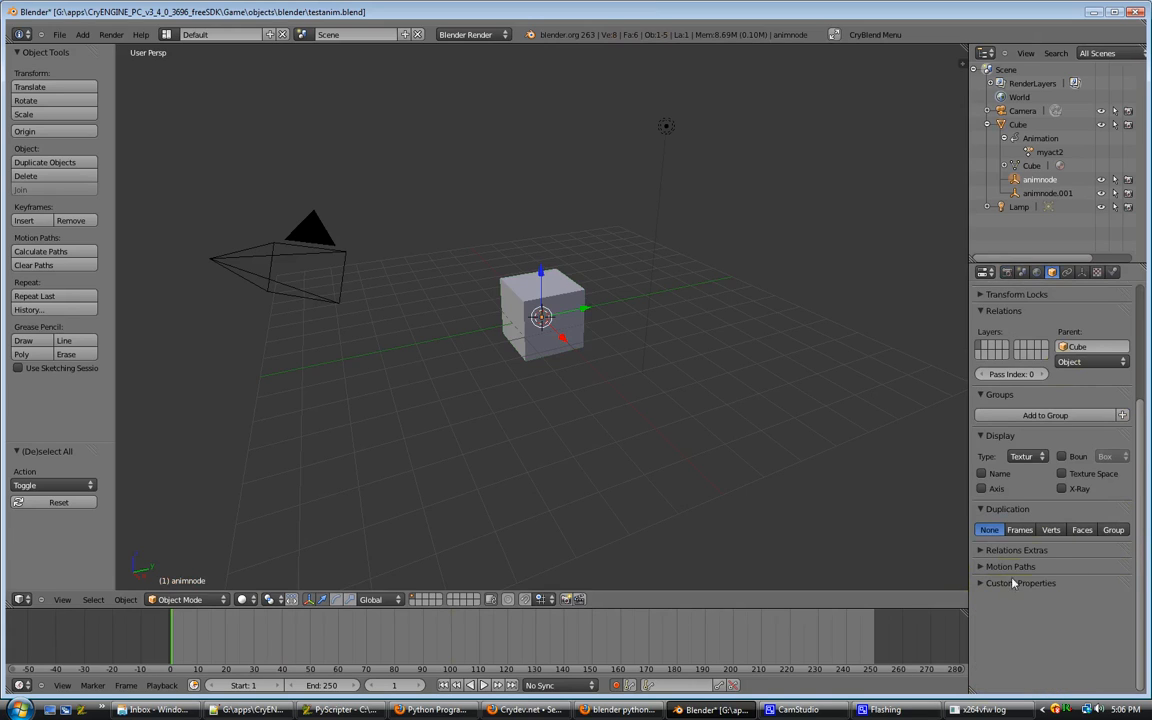
left_click(874, 34)
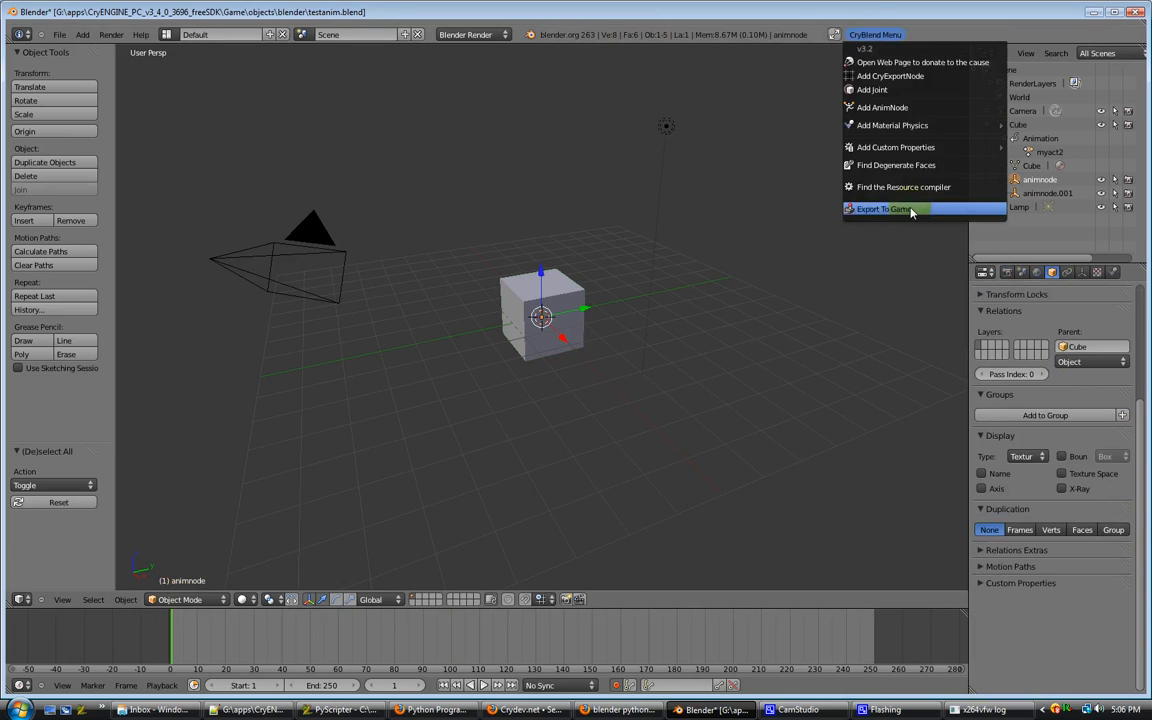
left_click(888, 208)
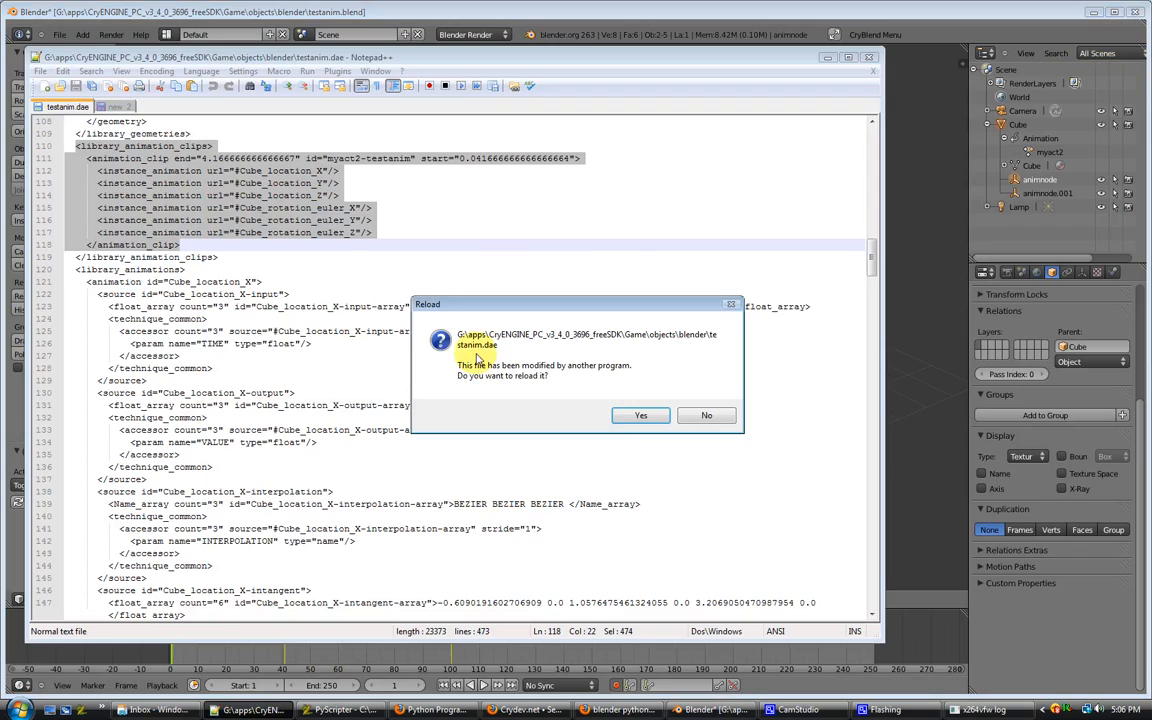
Reload testanim.dae in Notepad++ and view the cube up and cube down clips under library_animation_clips.
left_click(640, 414)
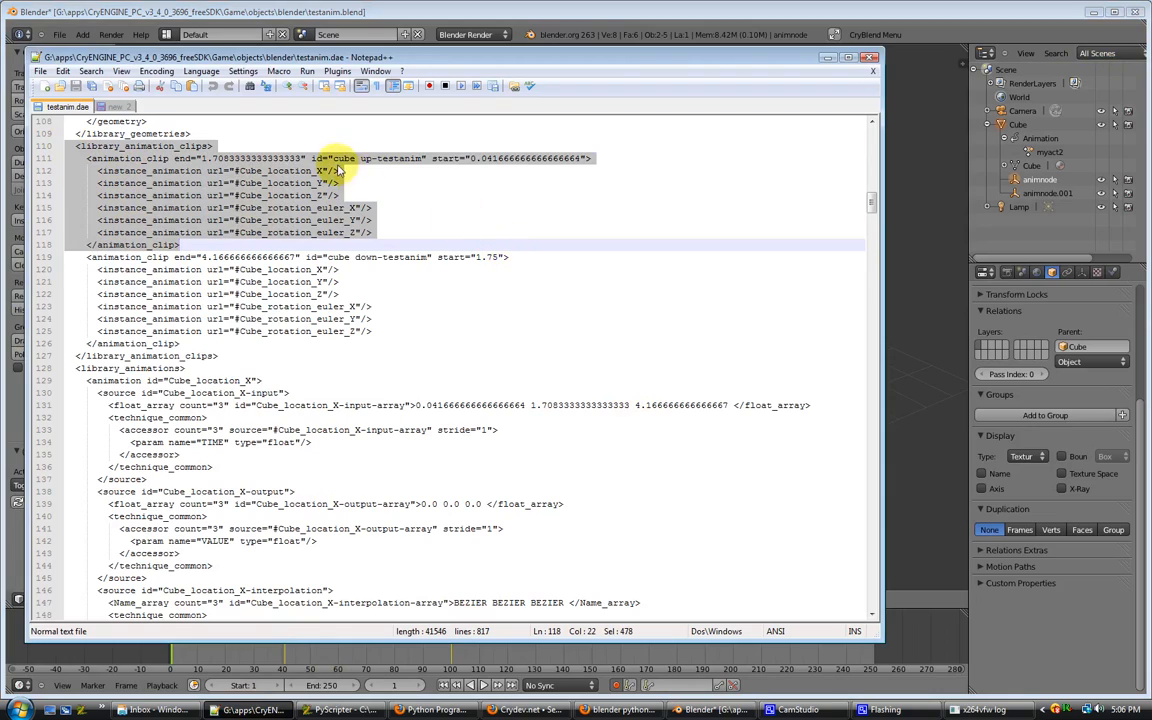
mouse_move(510, 170)
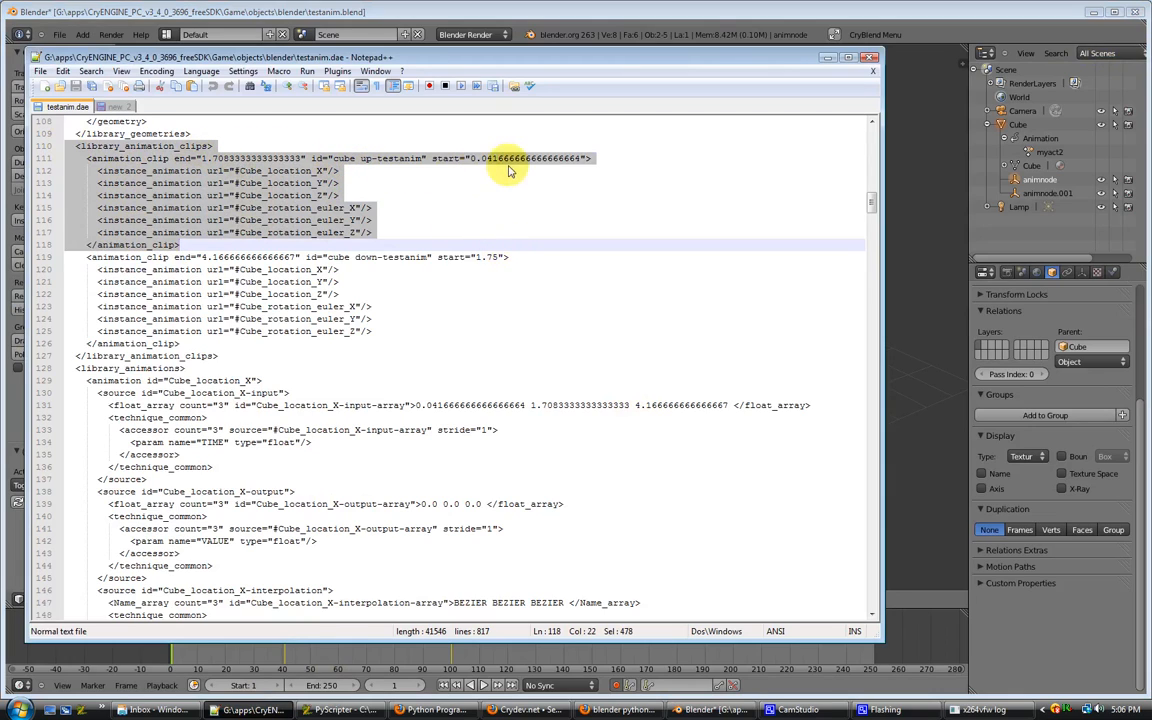
mouse_move(496, 162)
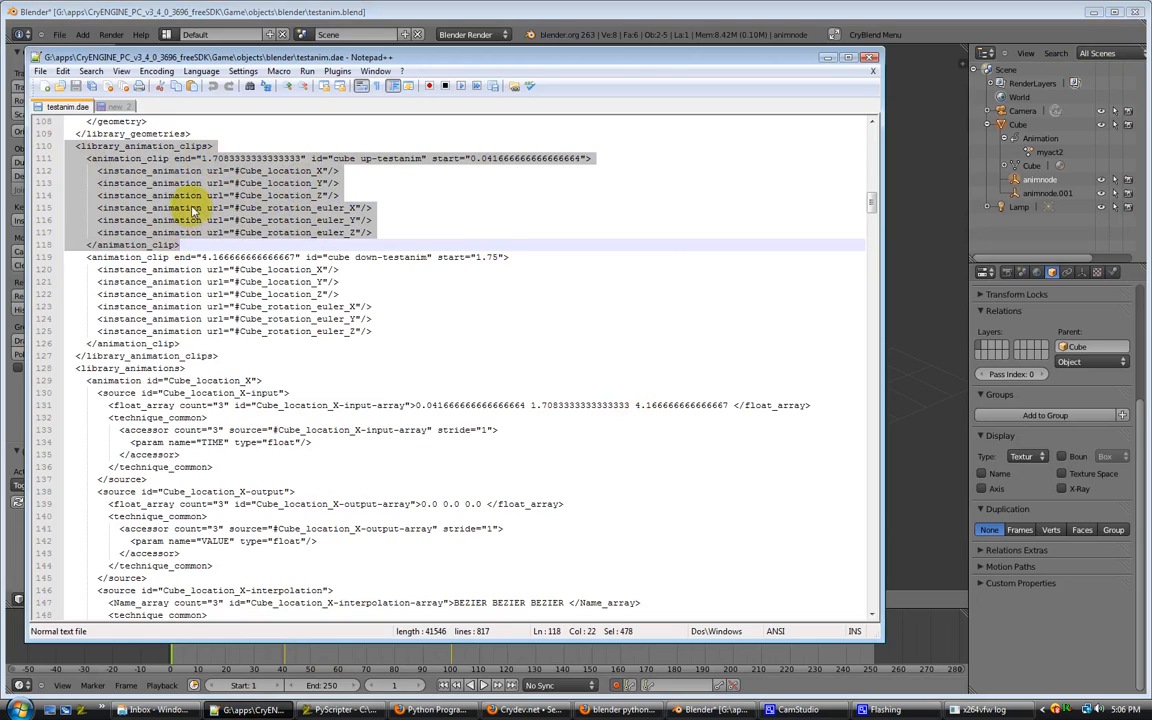
left_click(330, 256)
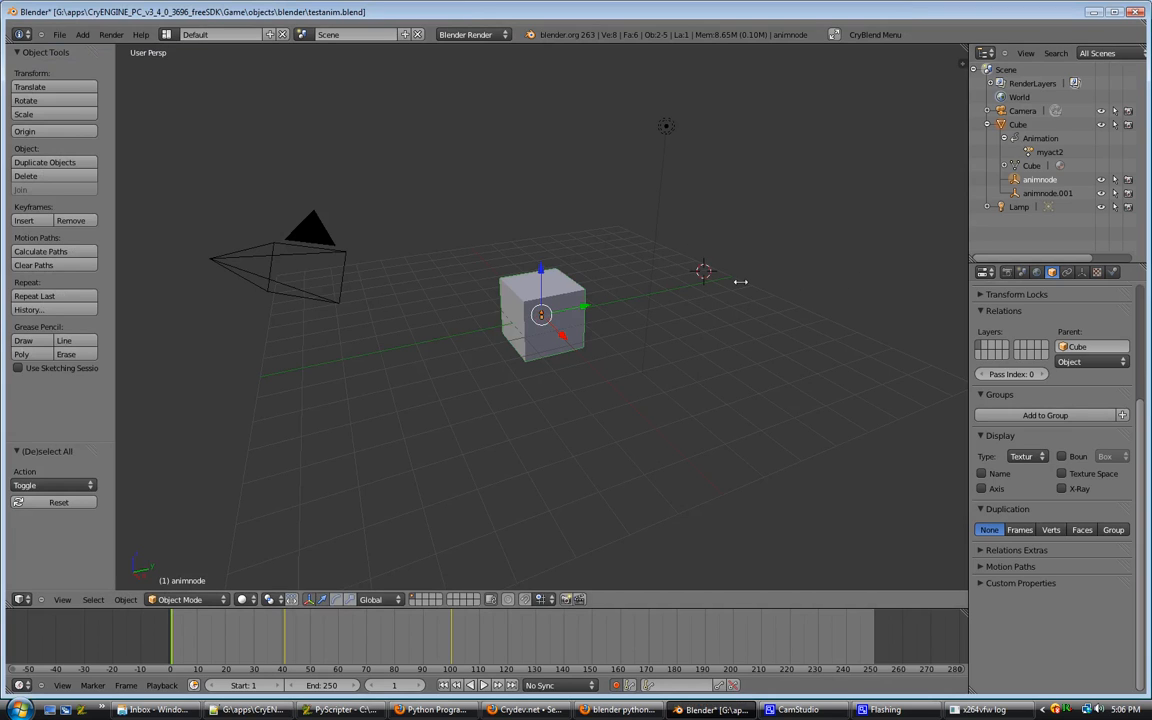
Add an AnimNode named 'total animation' with Start Frame 1 and End Frame 100.
left_click(876, 34)
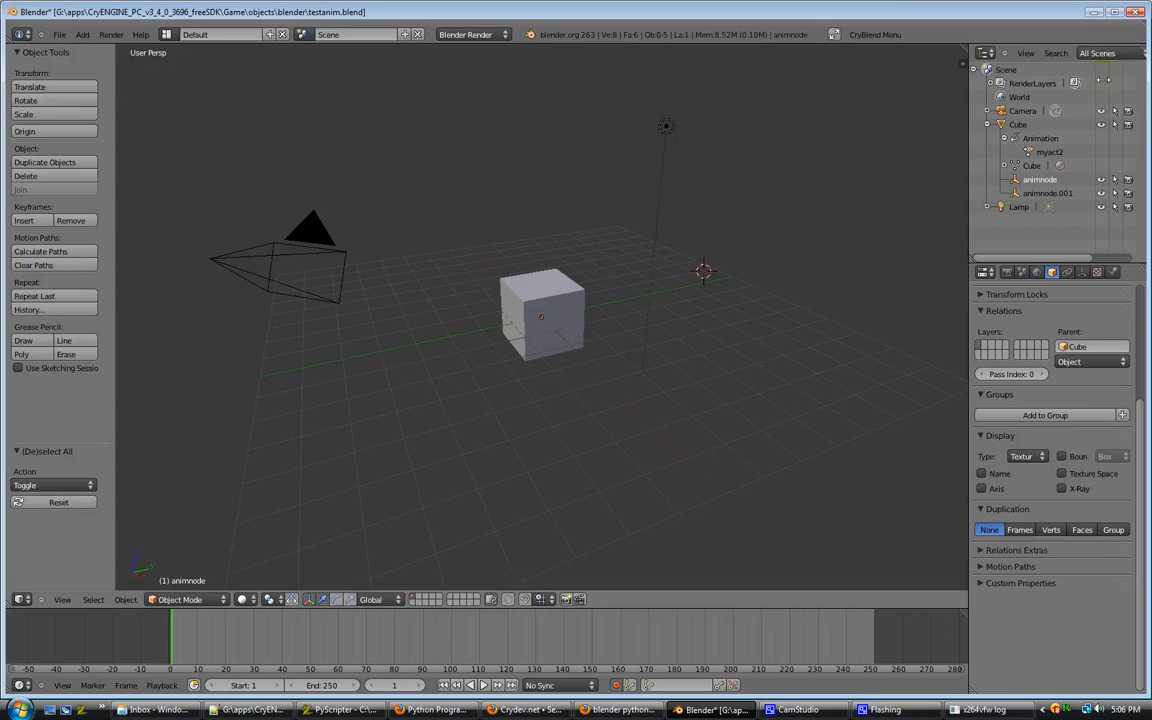
left_click(876, 34)
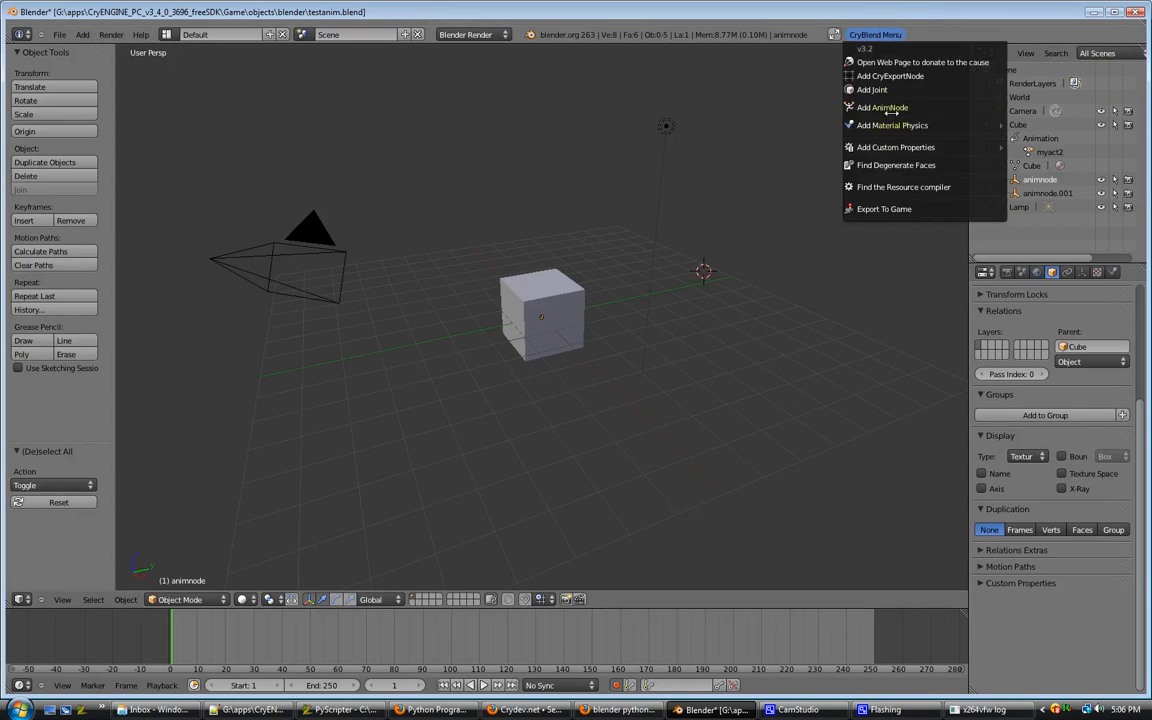
left_click(882, 108)
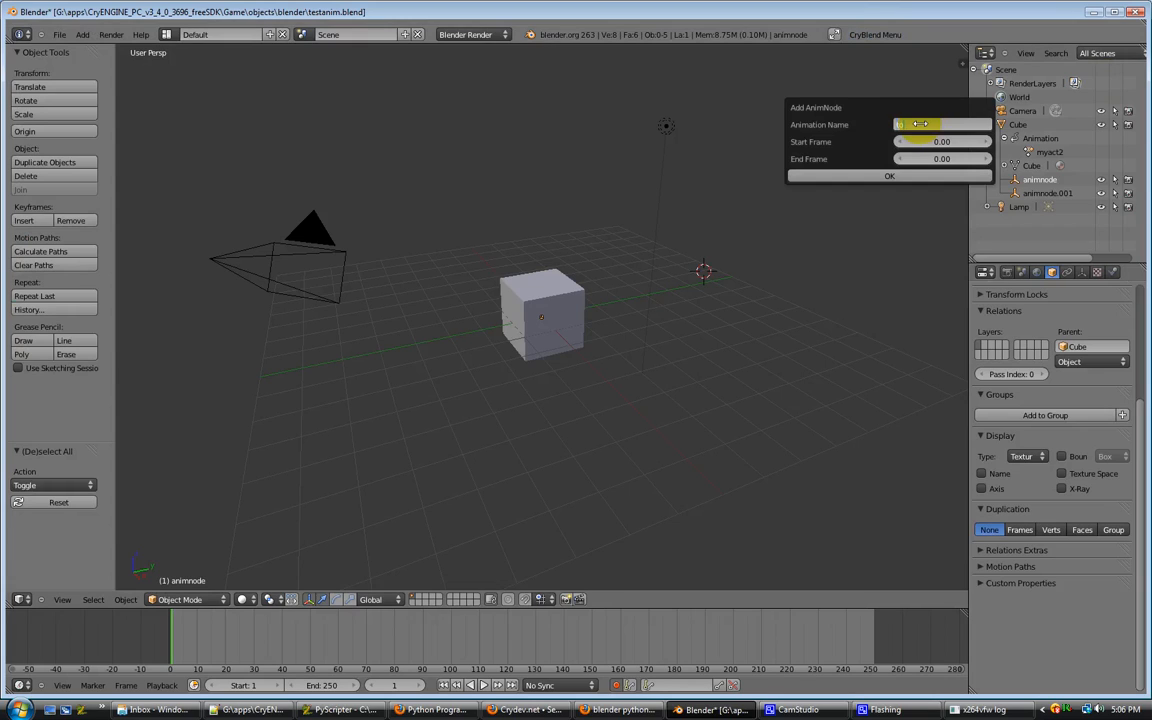
type("total animation")
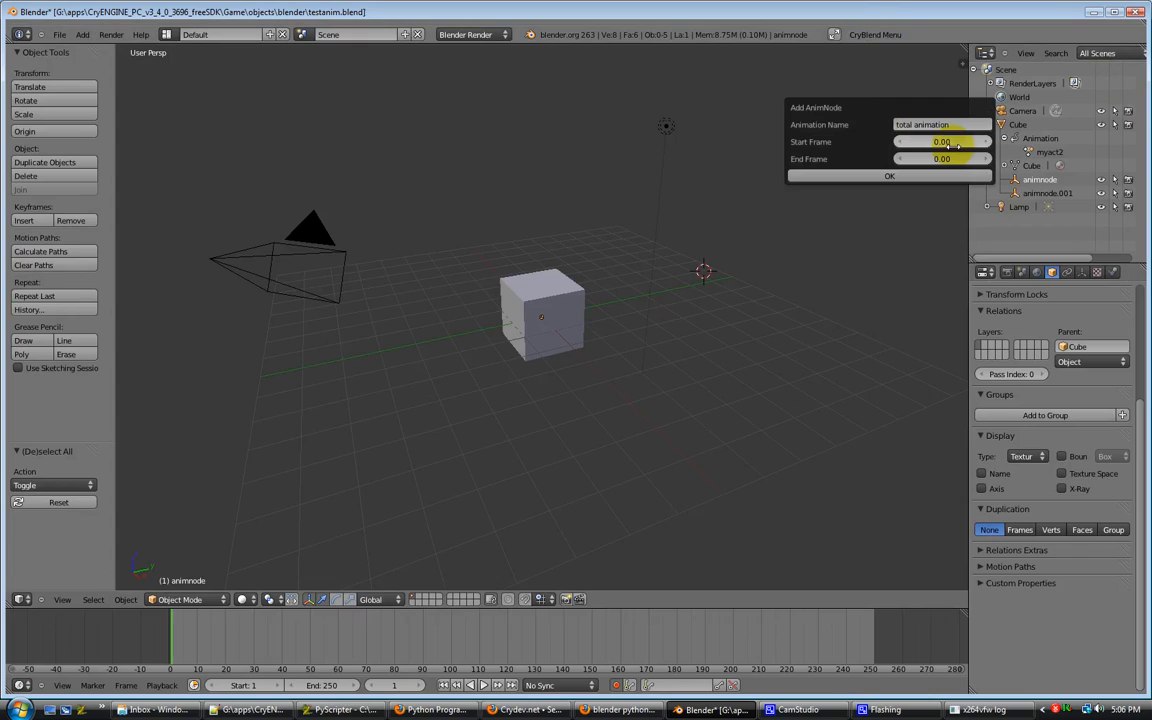
left_click(940, 140)
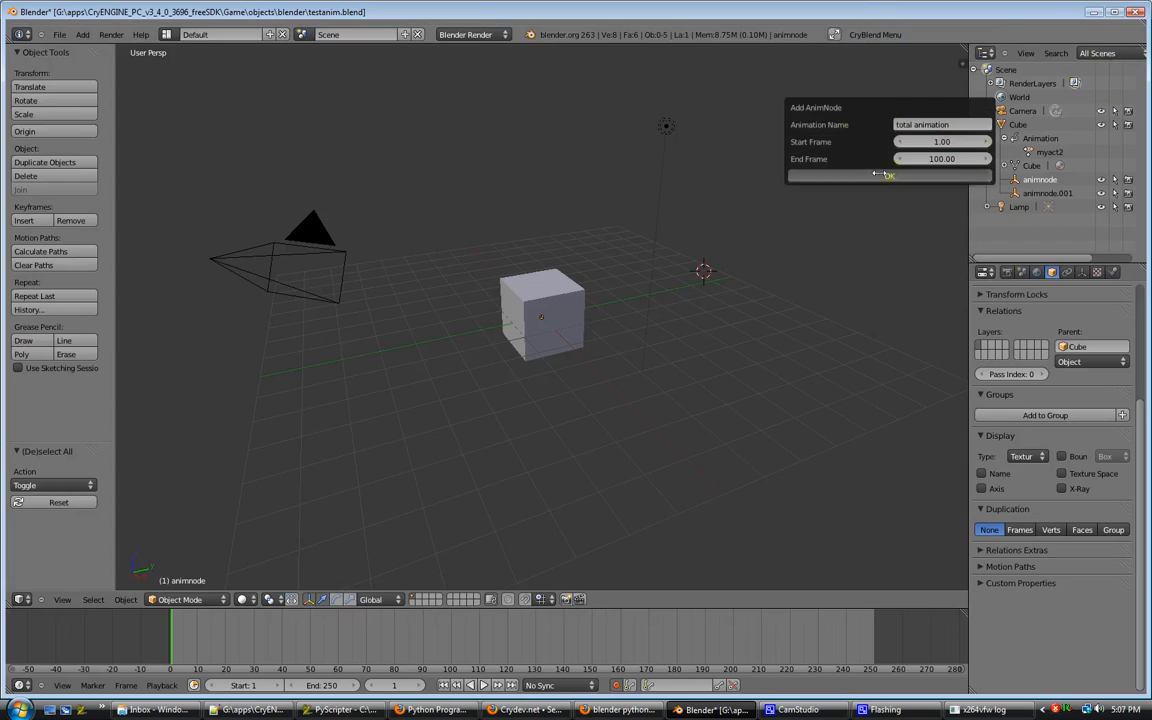
left_click(888, 176)
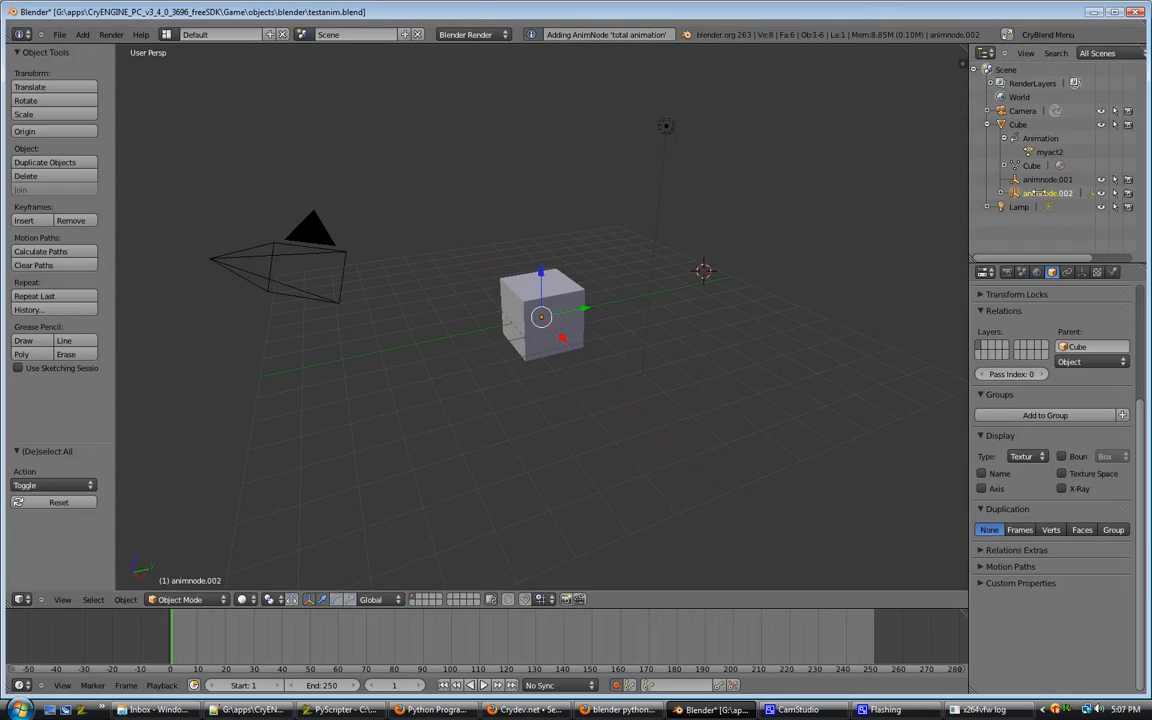
With nothing selected, add a scene-level AnimNode named 'testanim' and confirm it.
left_click(1036, 272)
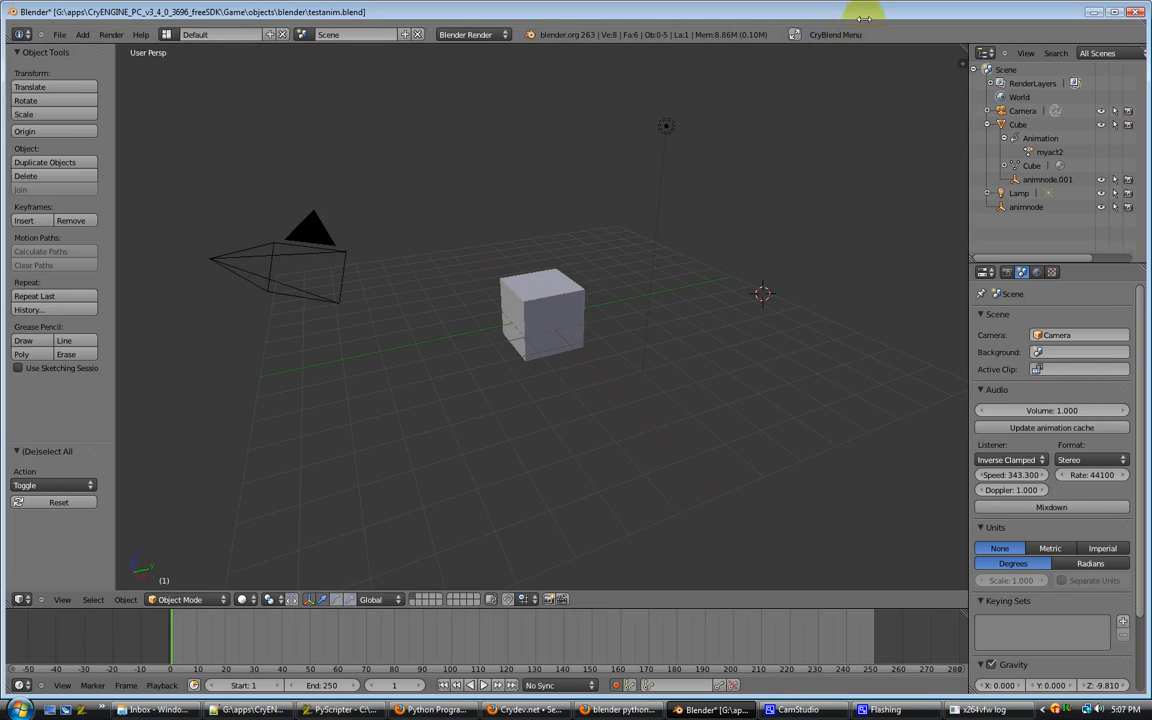
left_click(836, 34)
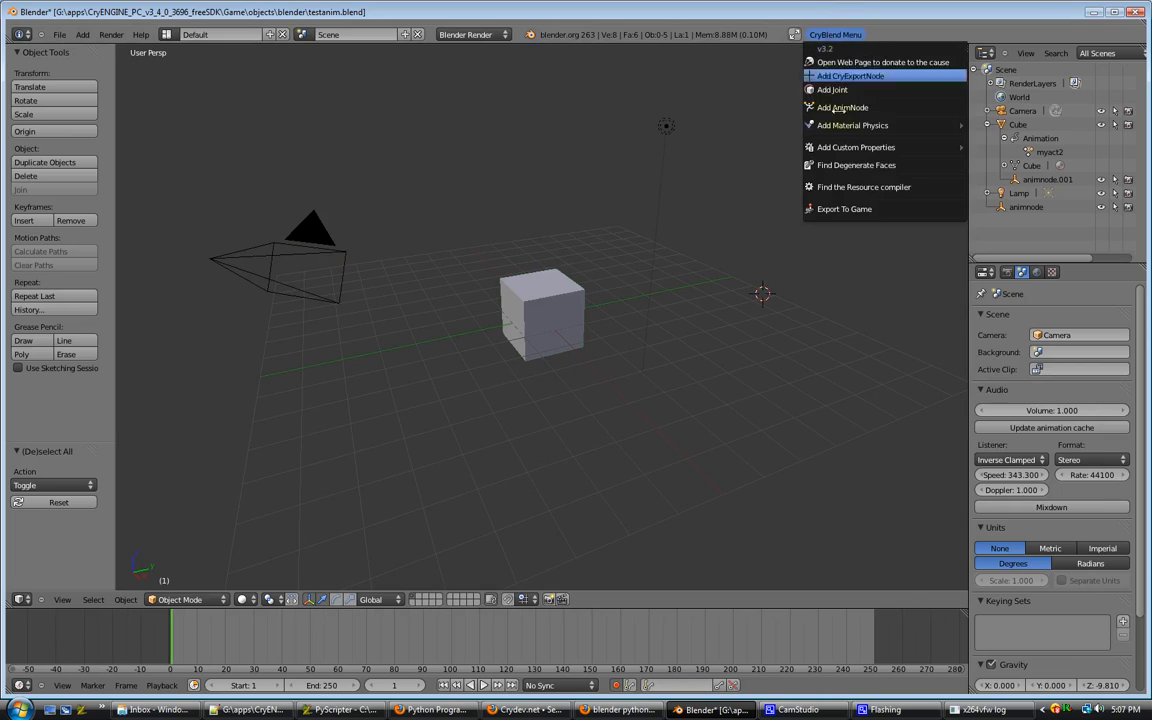
left_click(844, 108)
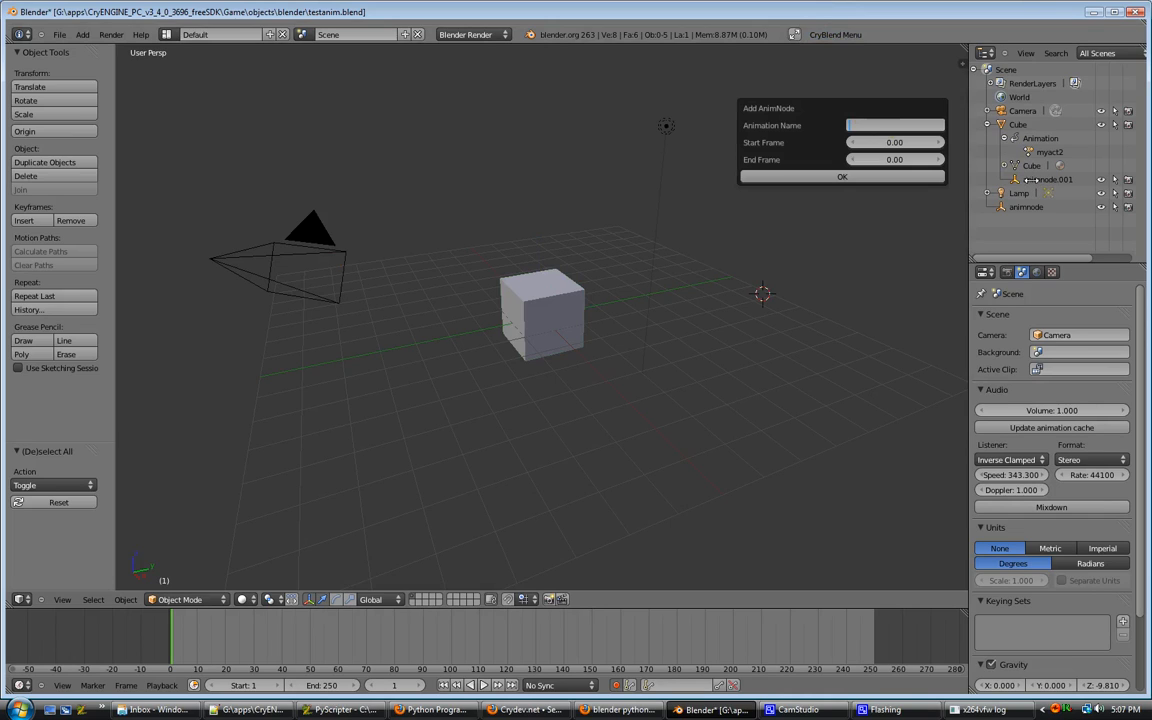
left_click(892, 124)
type("testanim")
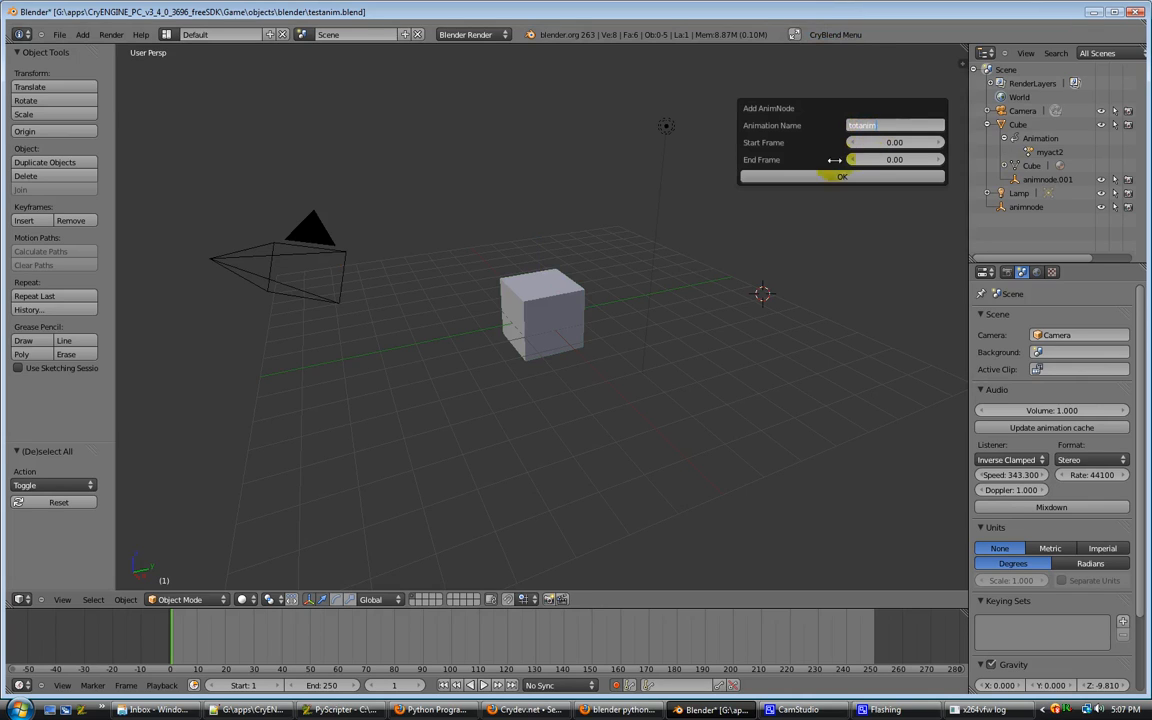
left_click(840, 176)
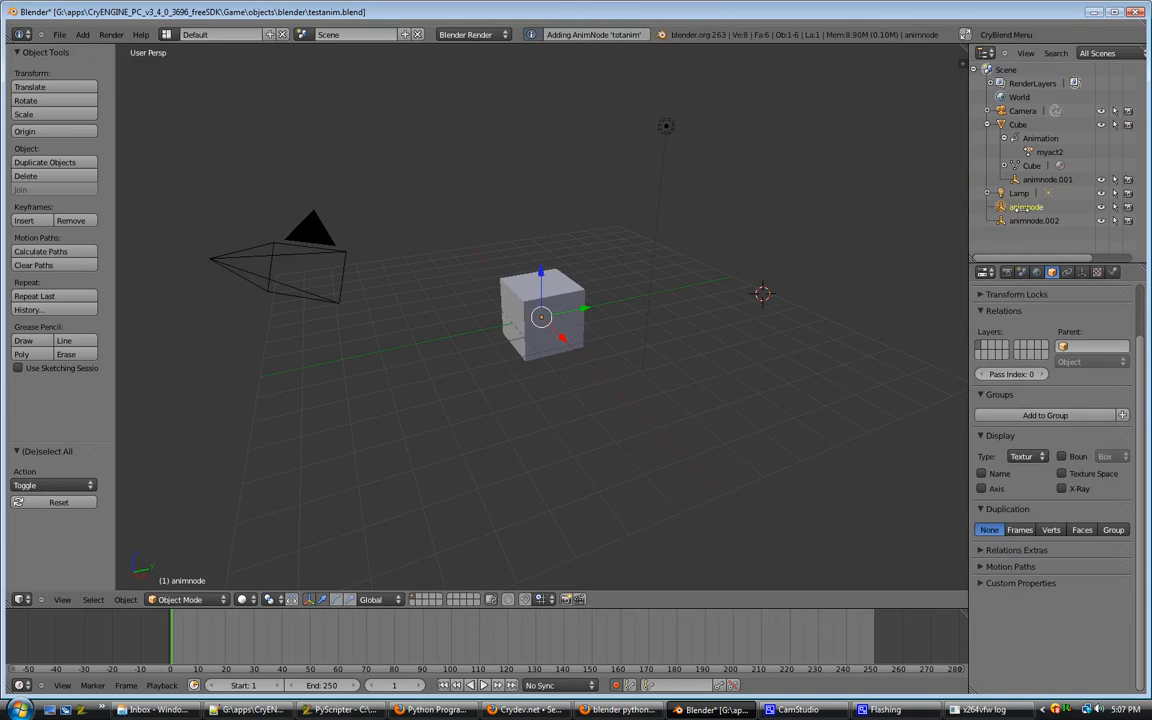
left_click(1036, 220)
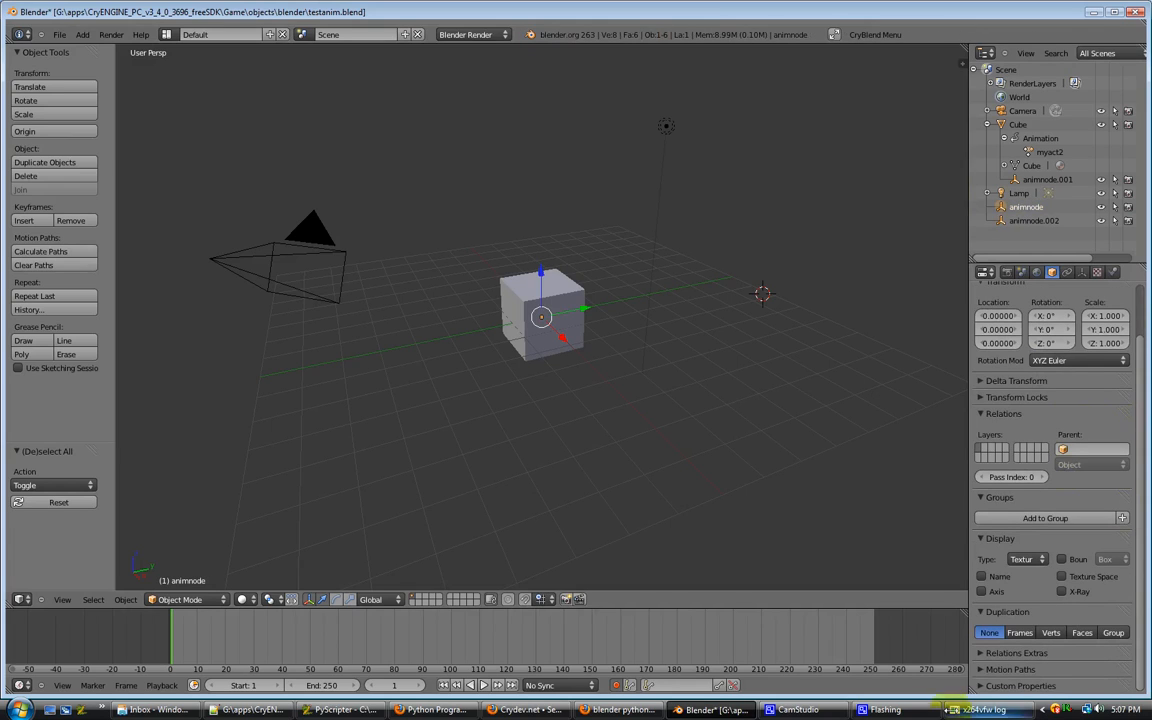
scroll("down", 3)
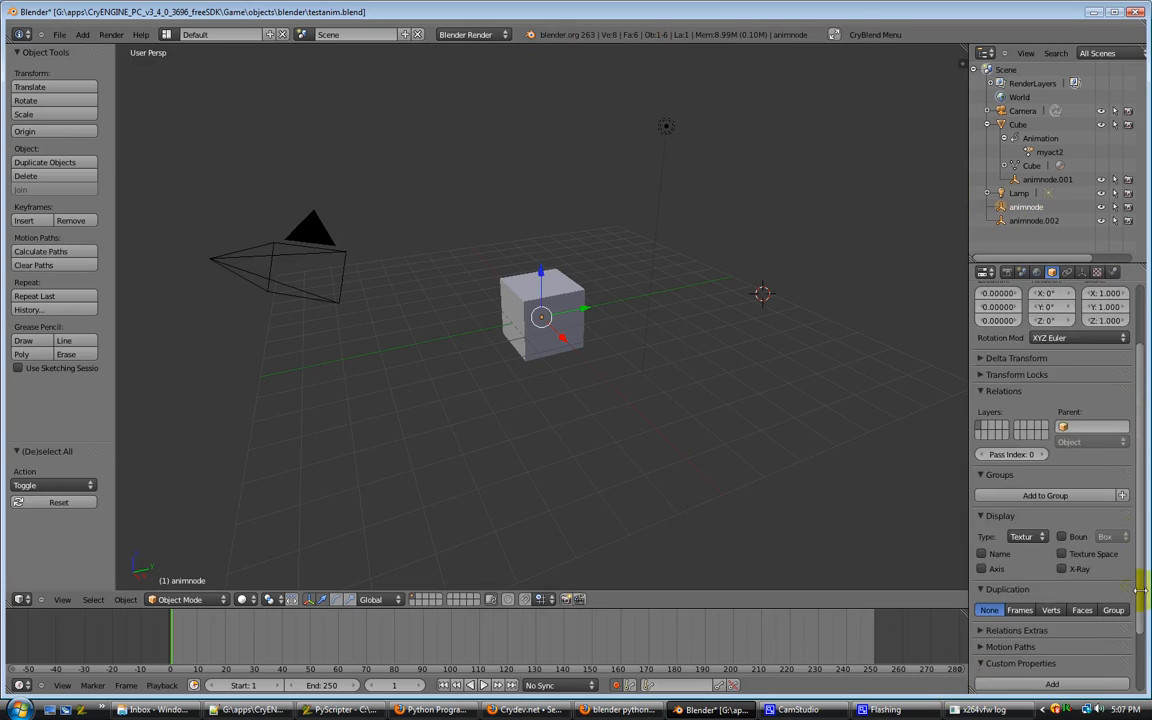
scroll("down", 3)
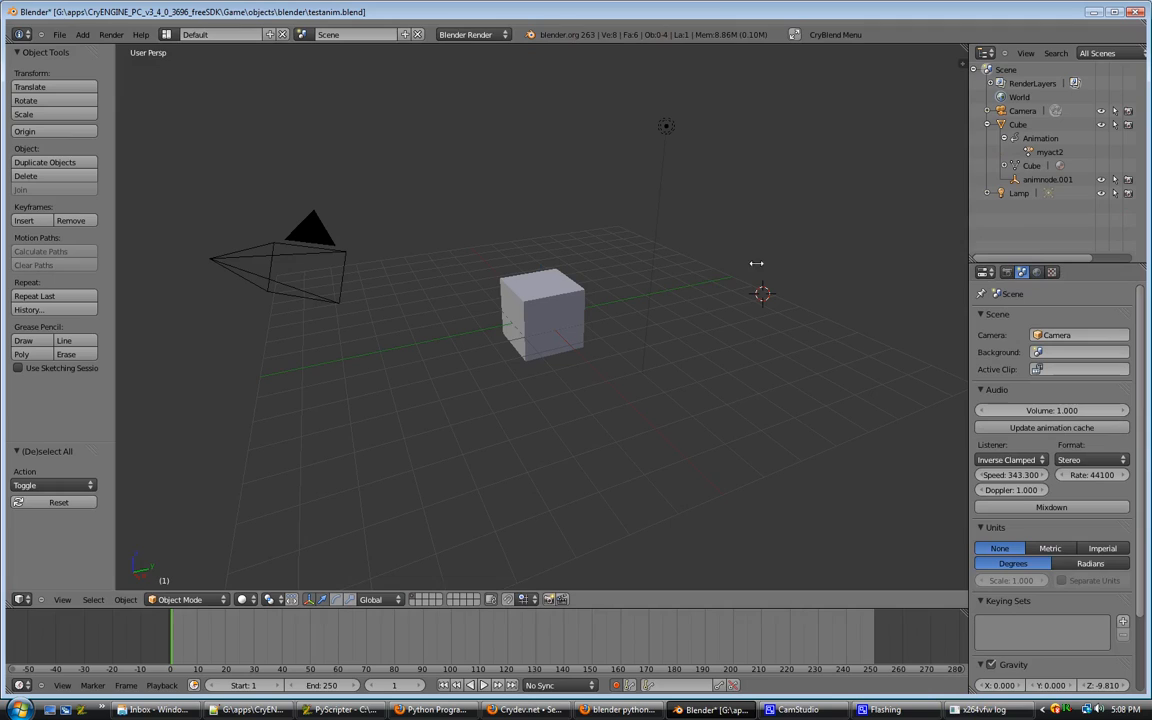
mouse_move(772, 544)
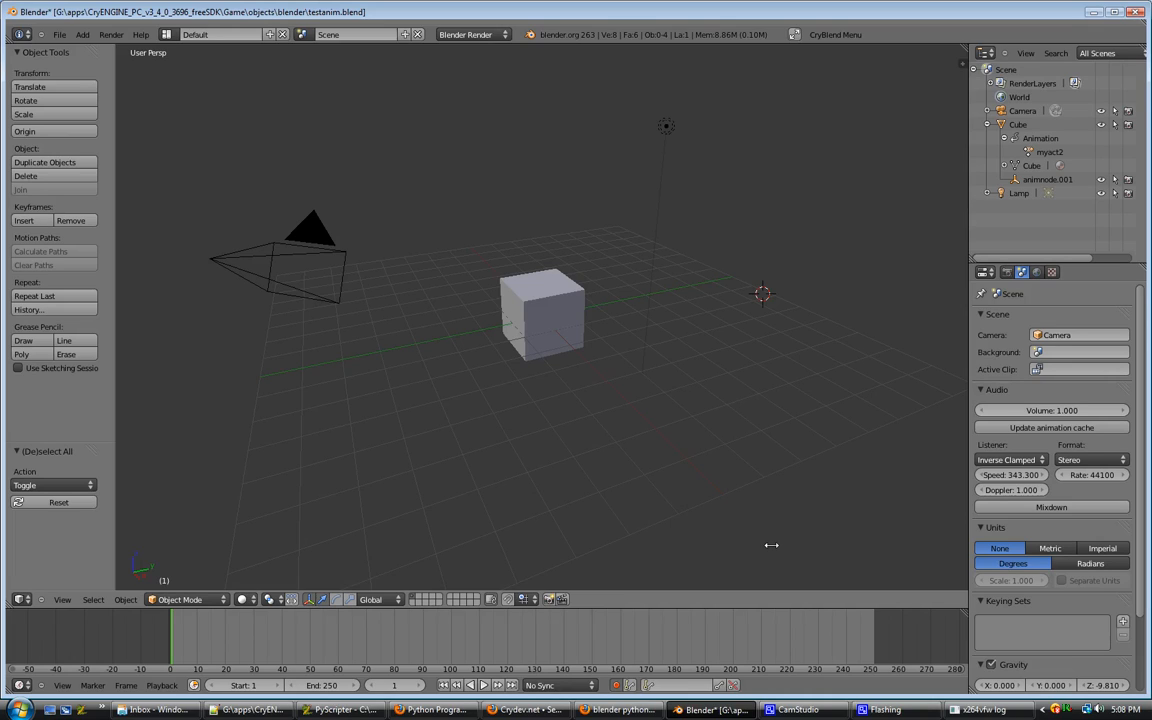
mouse_move(704, 386)
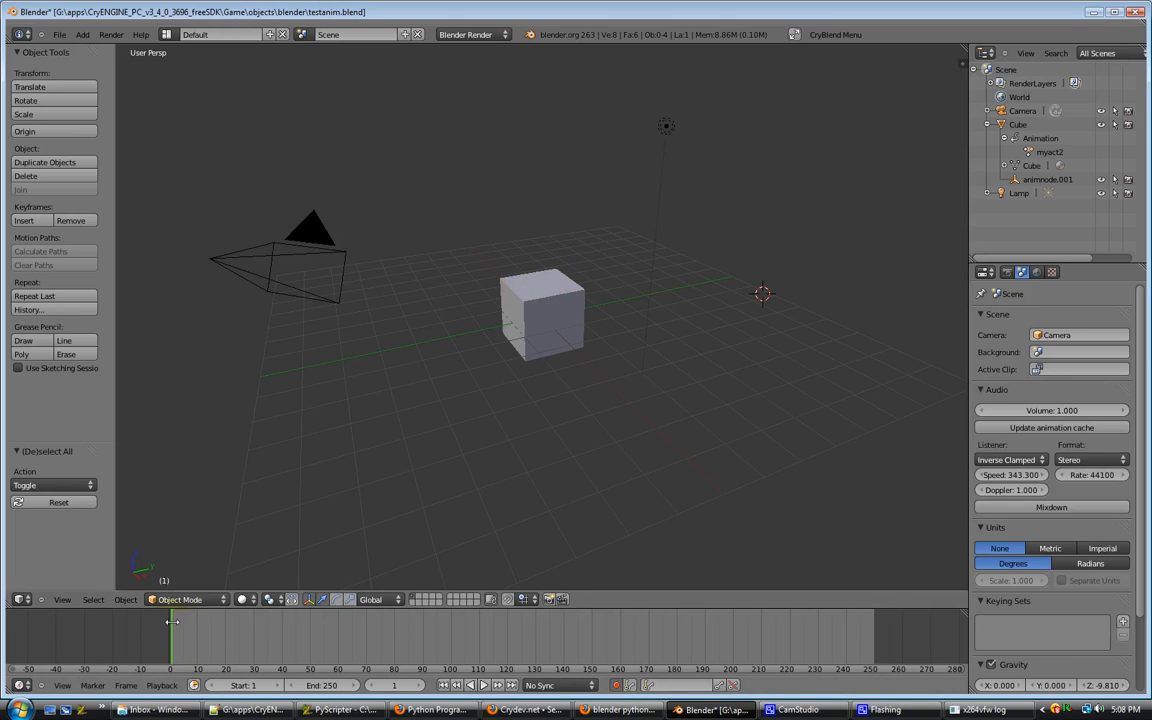
Drag the current-frame marker to about frame 60 to see the cube raised.
left_click_drag(170, 620, 340, 640)
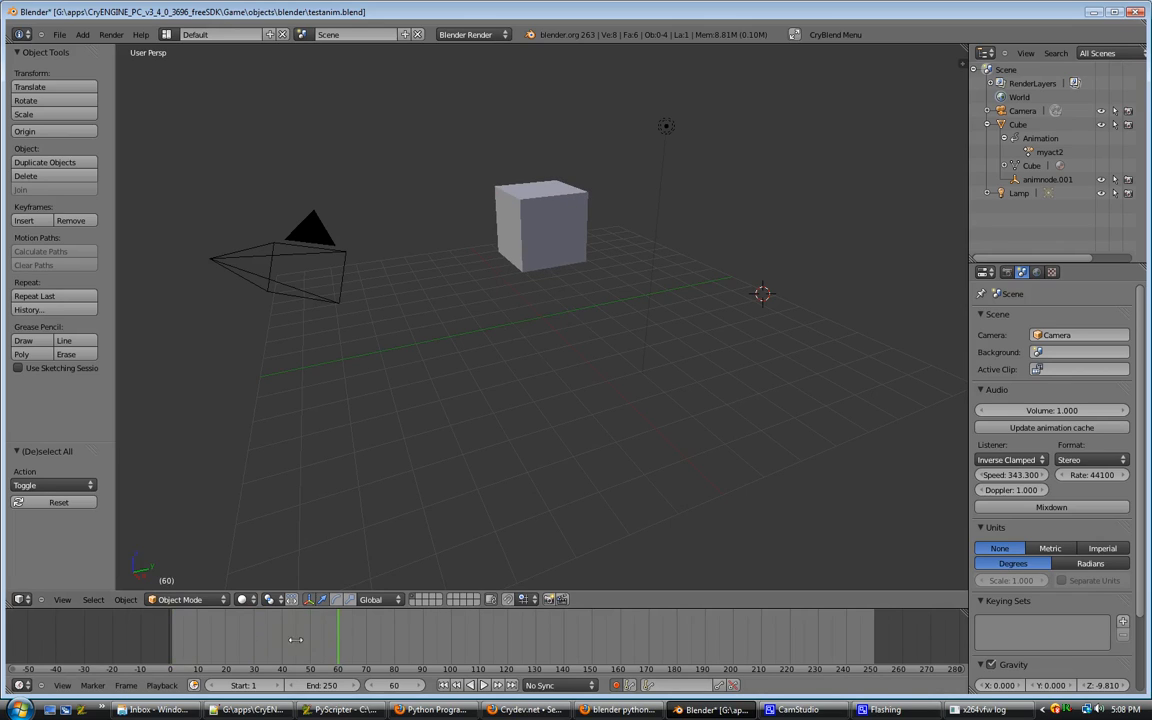
mouse_move(684, 240)
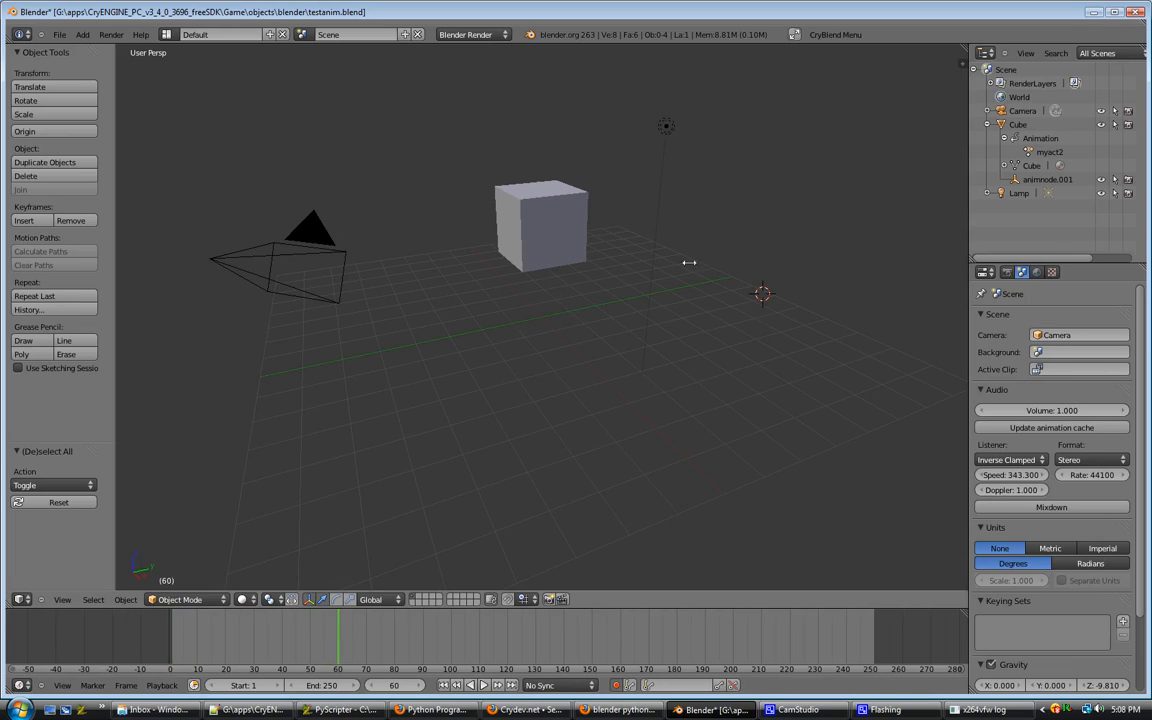
mouse_move(636, 184)
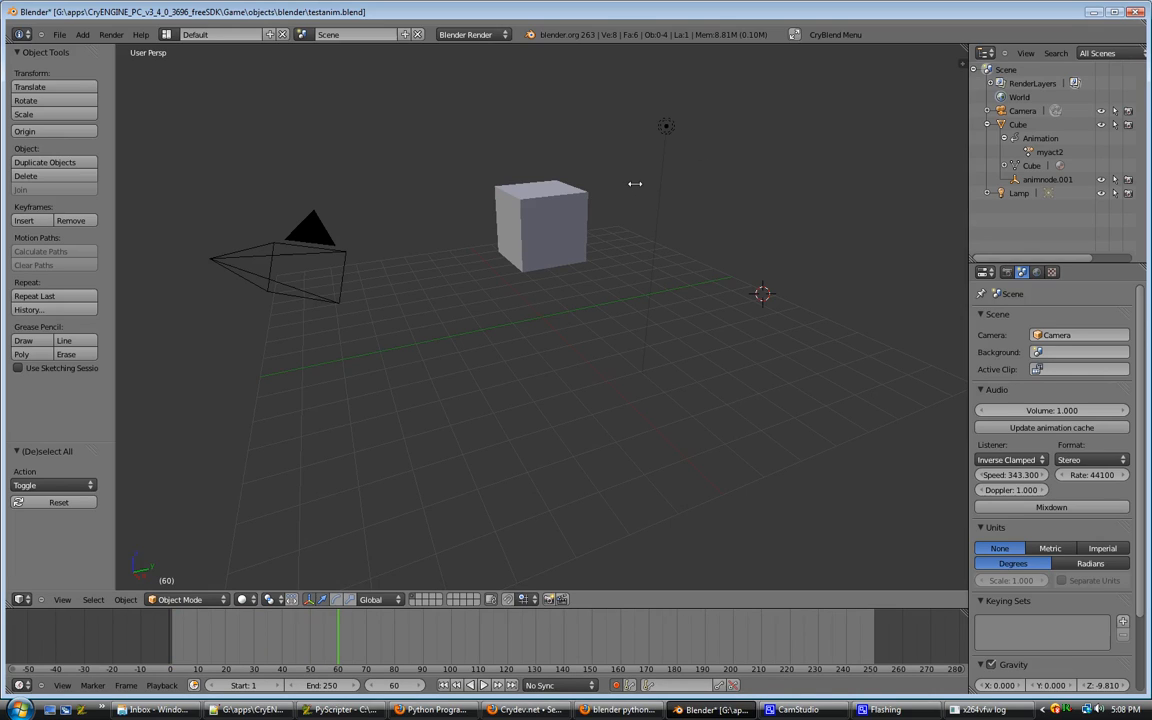